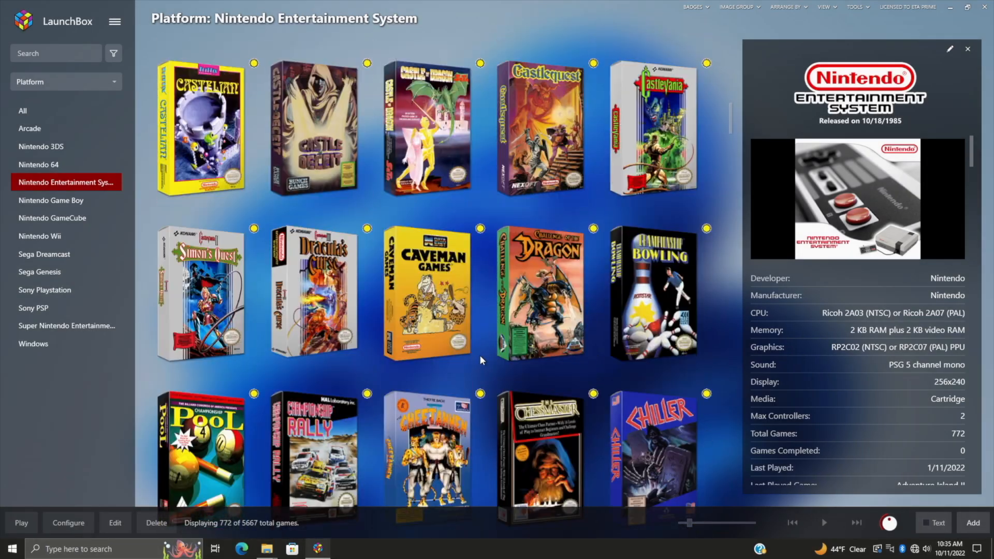
Step: Start the Export to Android wizard from the Tools menu, then cancel it
scroll("down", 3)
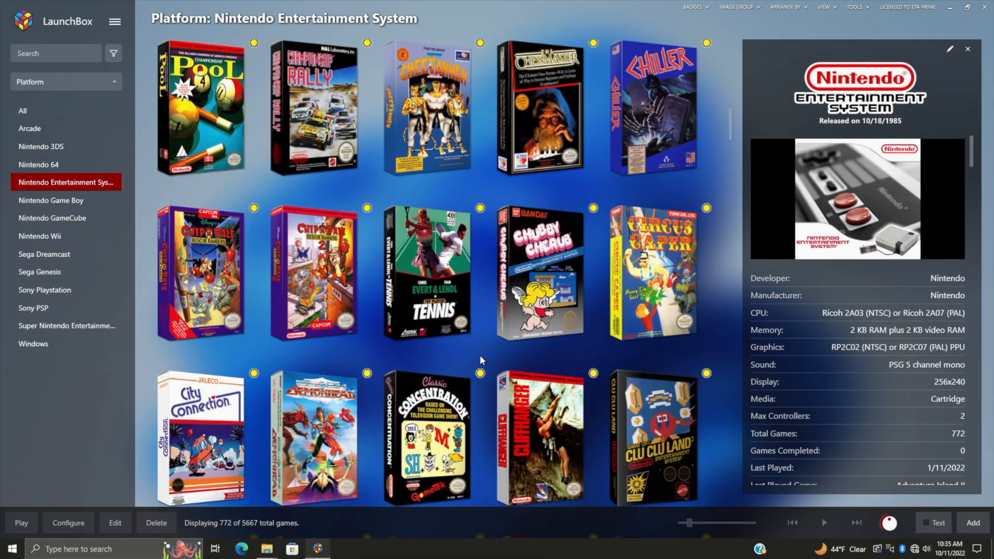
scroll("down", 3)
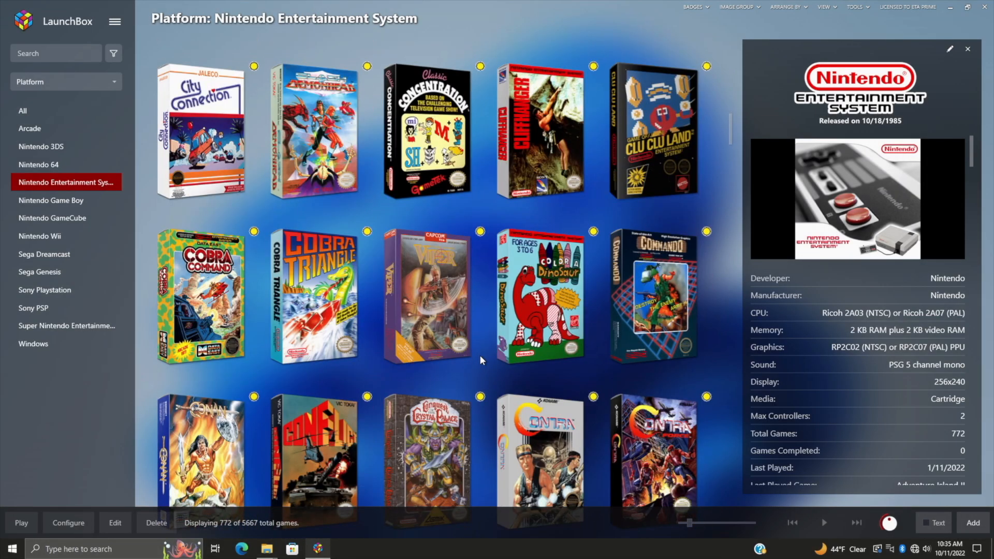
scroll("down", 3)
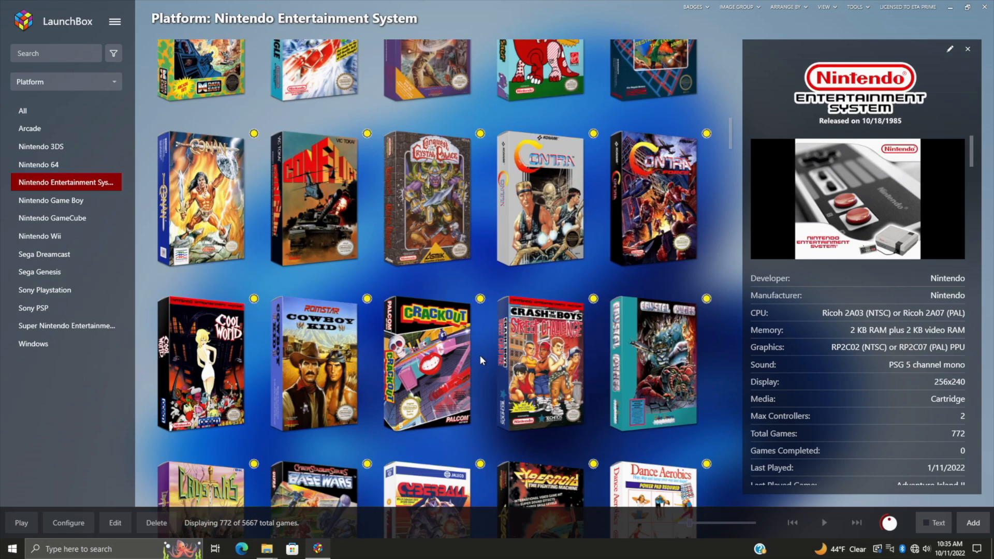
scroll("down", 3)
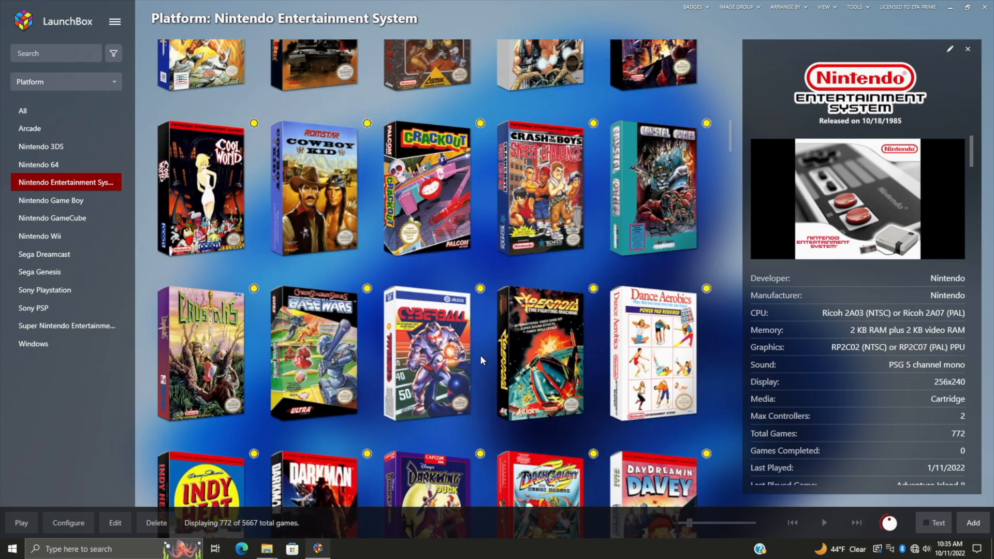
scroll("down", 3)
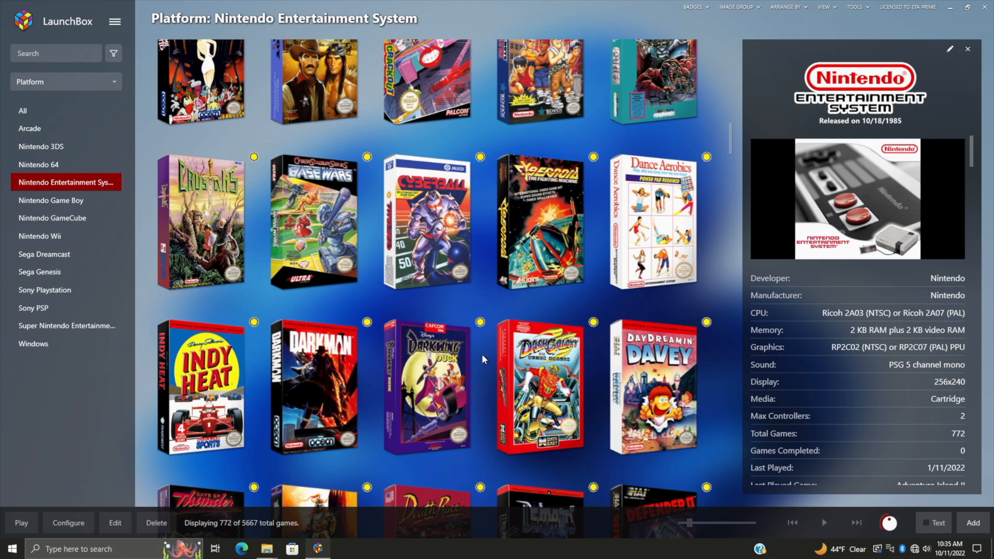
scroll("down", 3)
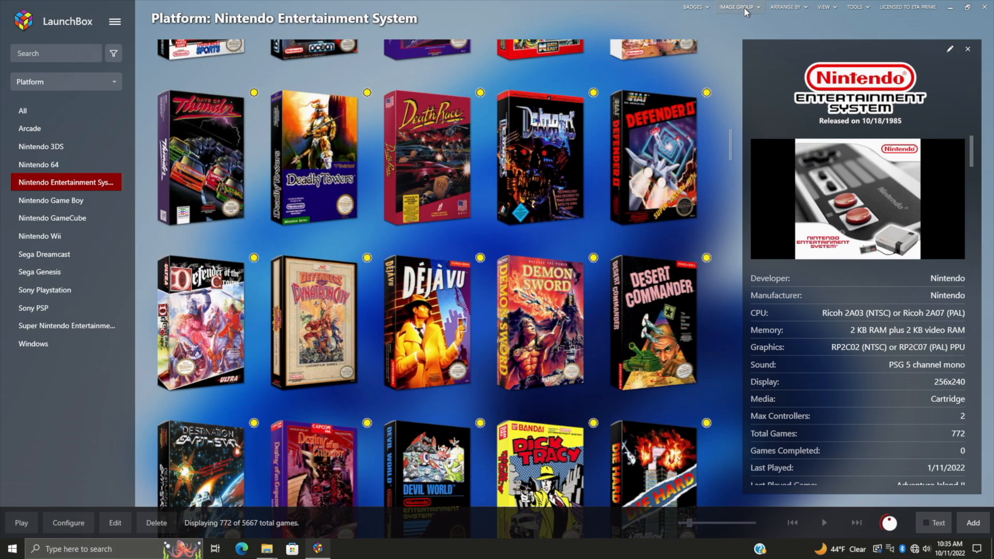
left_click(855, 6)
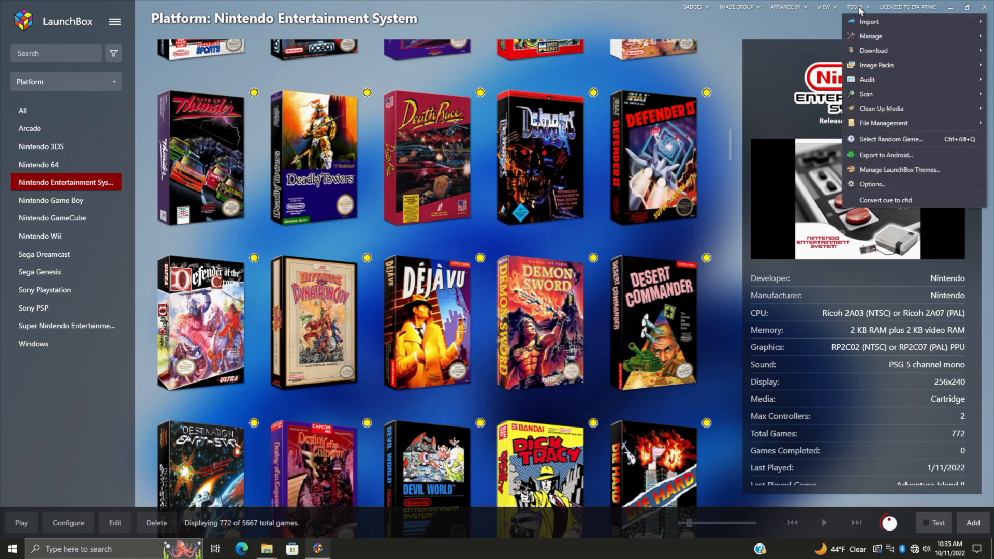
mouse_move(886, 154)
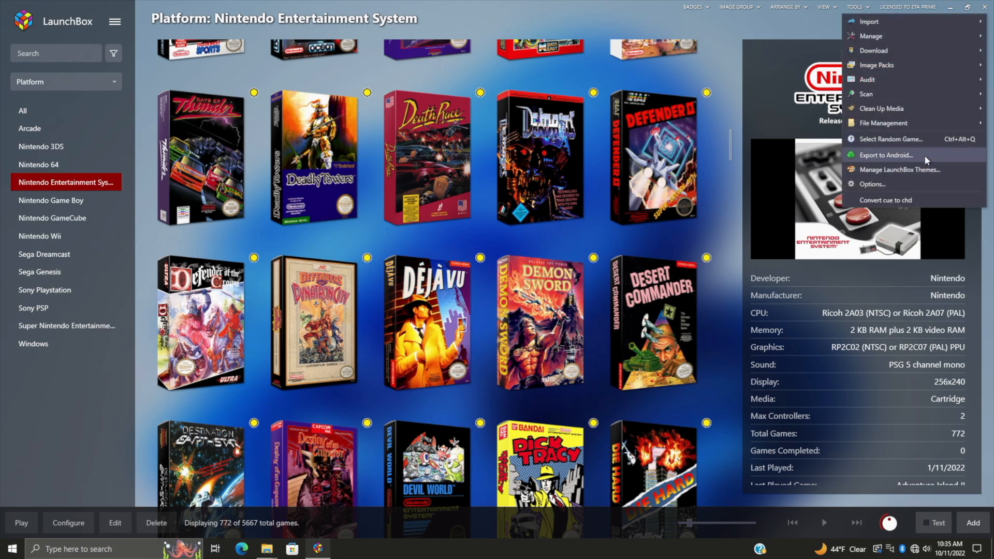
left_click(886, 154)
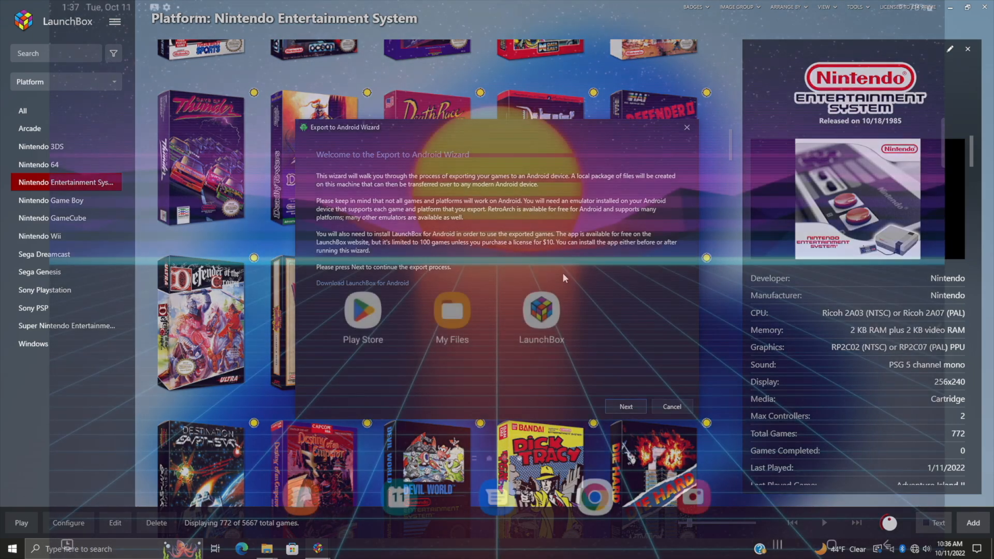
left_click(540, 310)
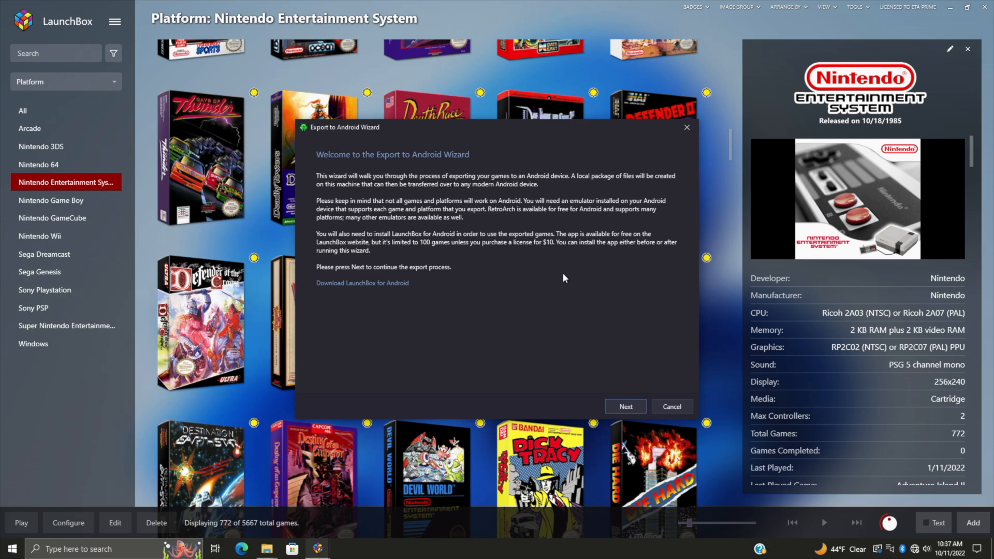
left_click(670, 406)
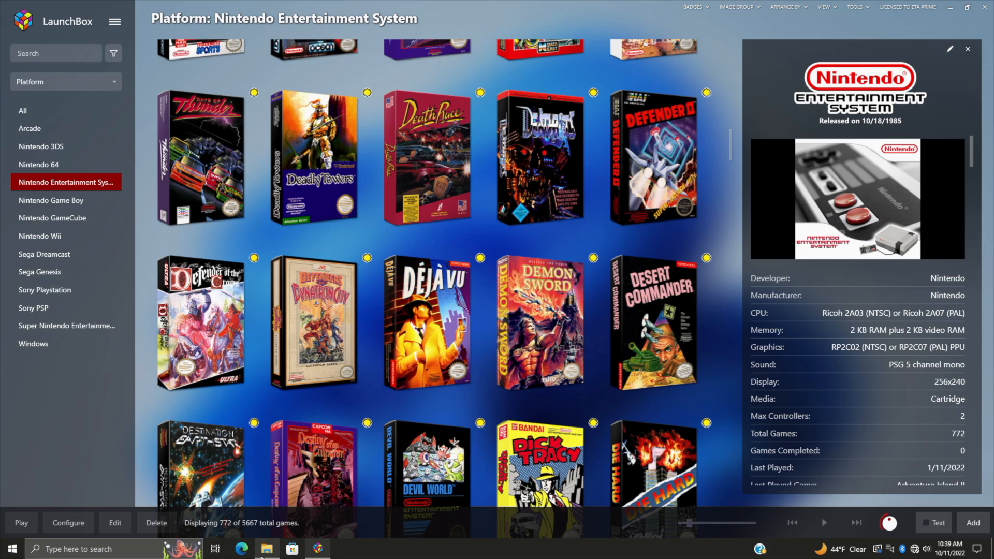
Step: Browse the connected tablet's storage, then show the Nintendo Game Boy library and select 4-in-1 Fun Pak
left_click(266, 548)
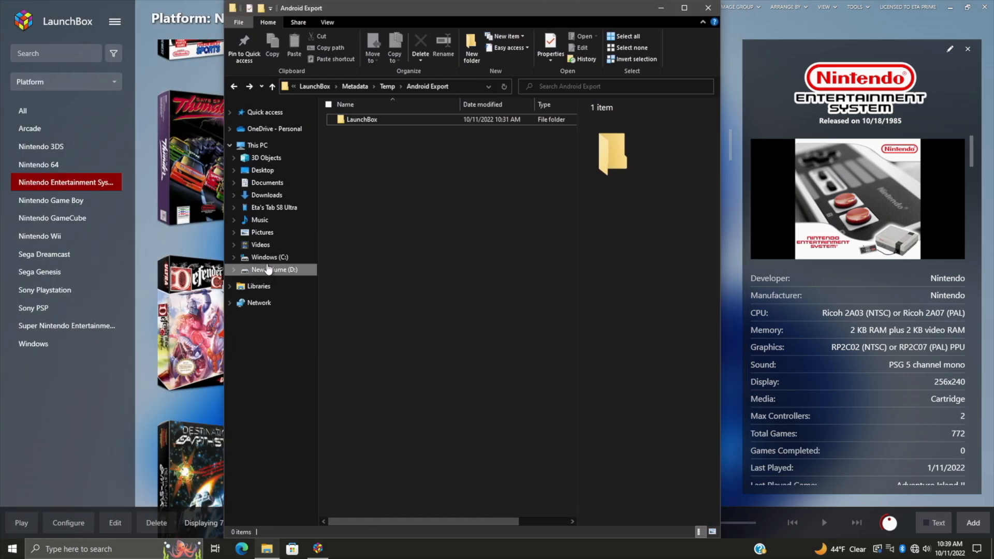
left_click(274, 207)
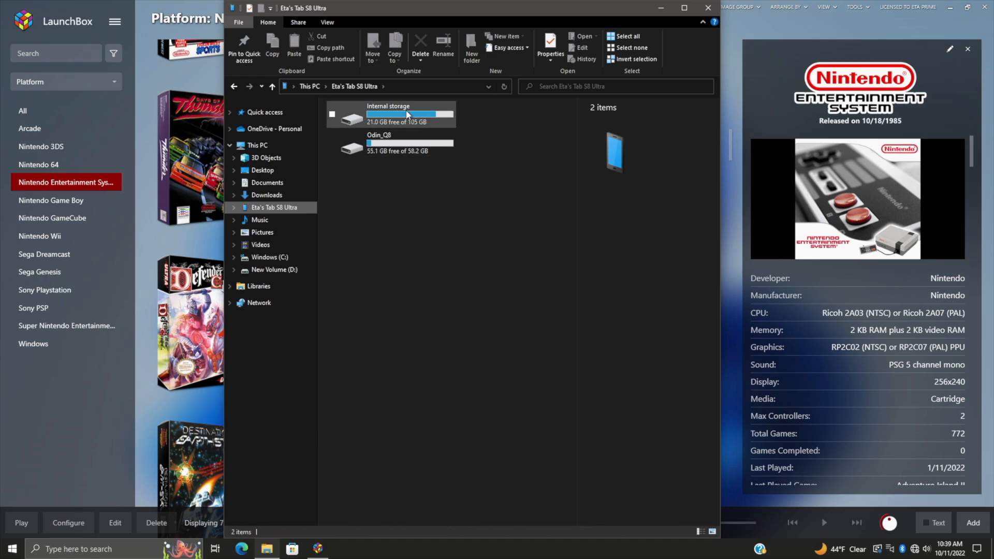
mouse_move(399, 150)
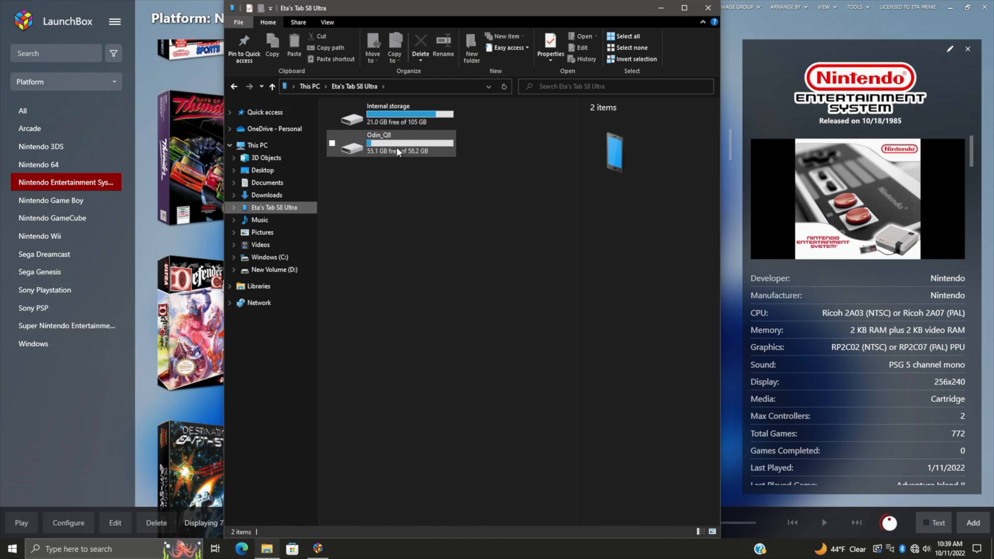
mouse_move(398, 150)
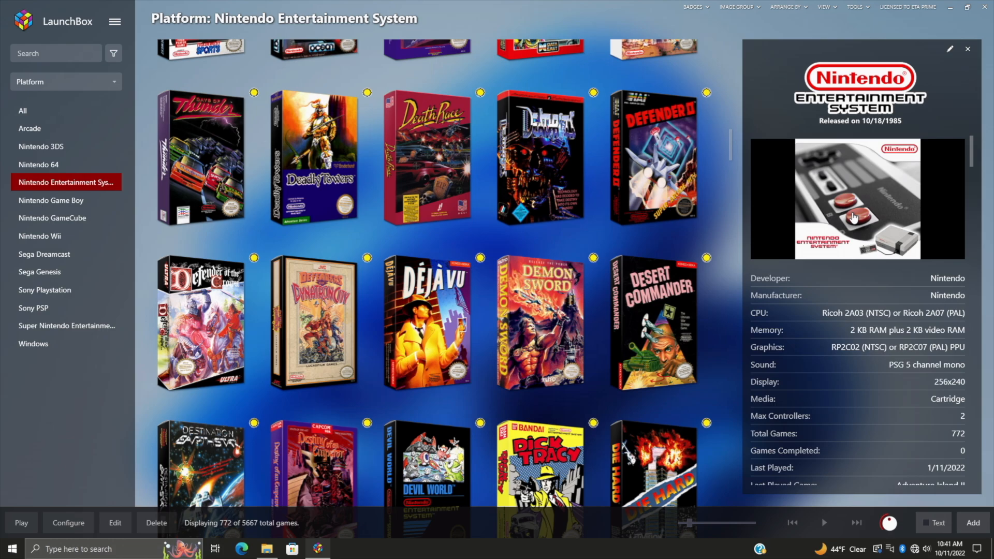
mouse_move(800, 201)
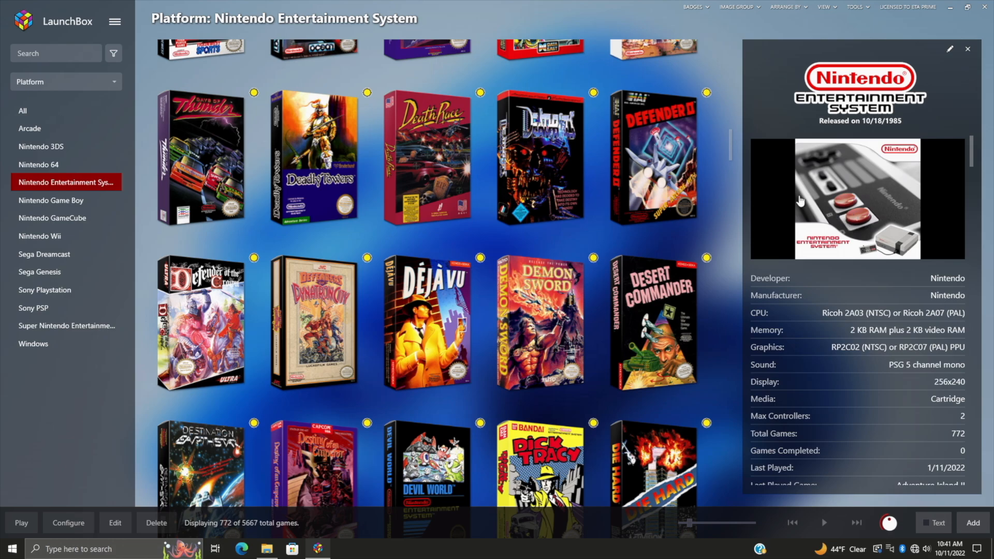
mouse_move(60, 201)
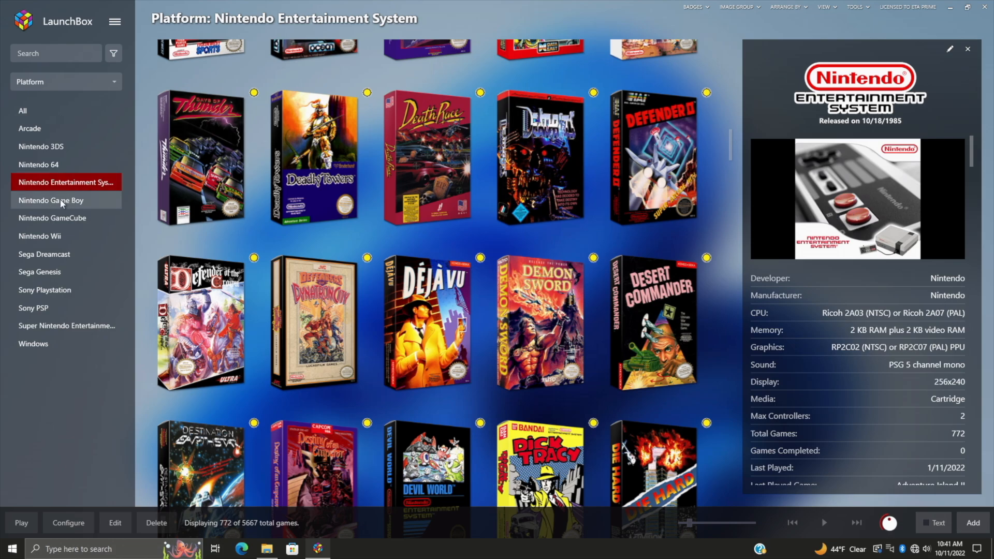
left_click(50, 200)
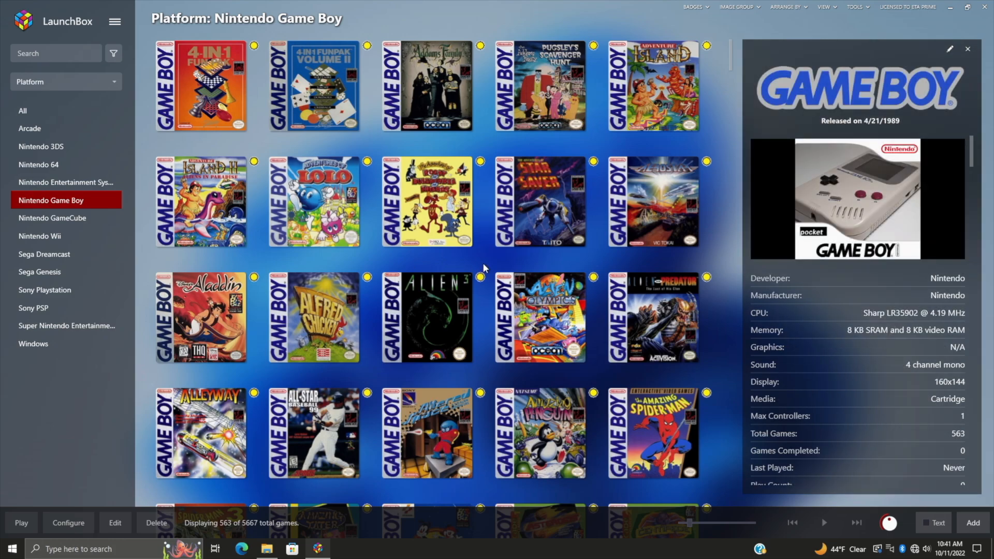
mouse_move(282, 158)
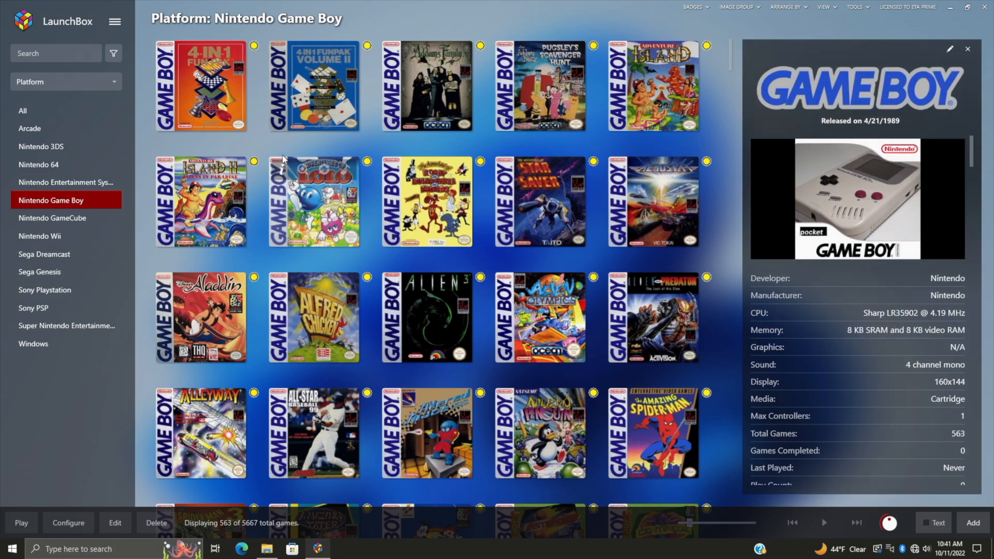
mouse_move(206, 98)
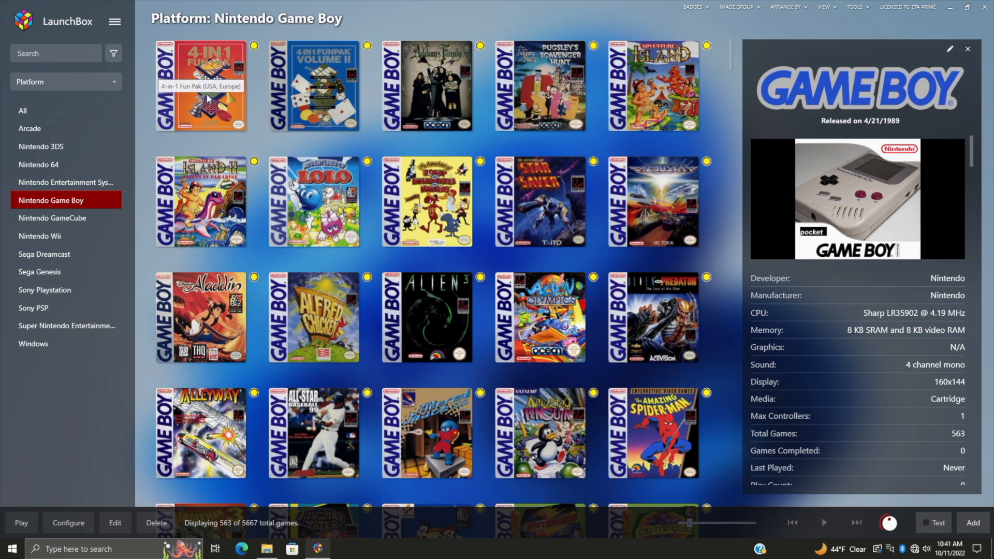
left_click(201, 86)
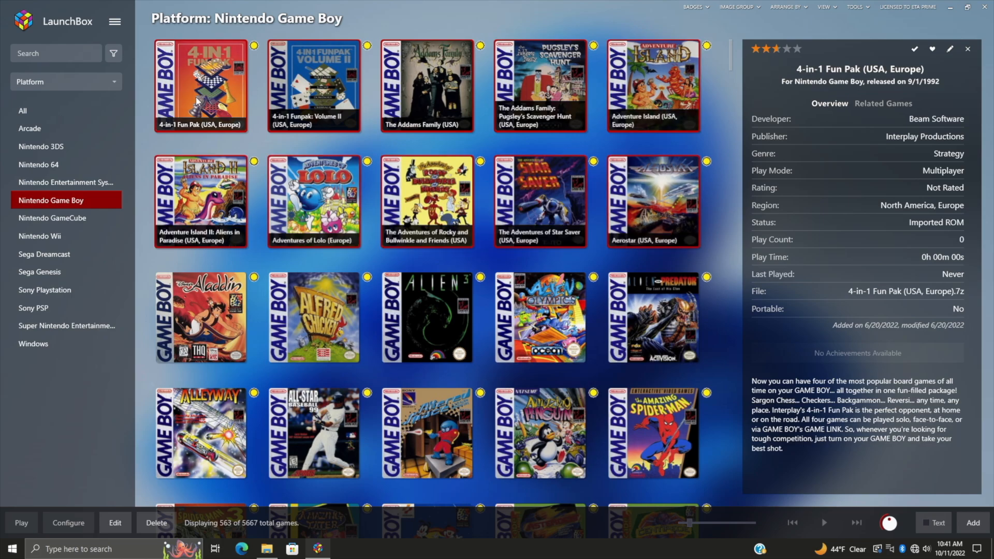
mouse_move(533, 226)
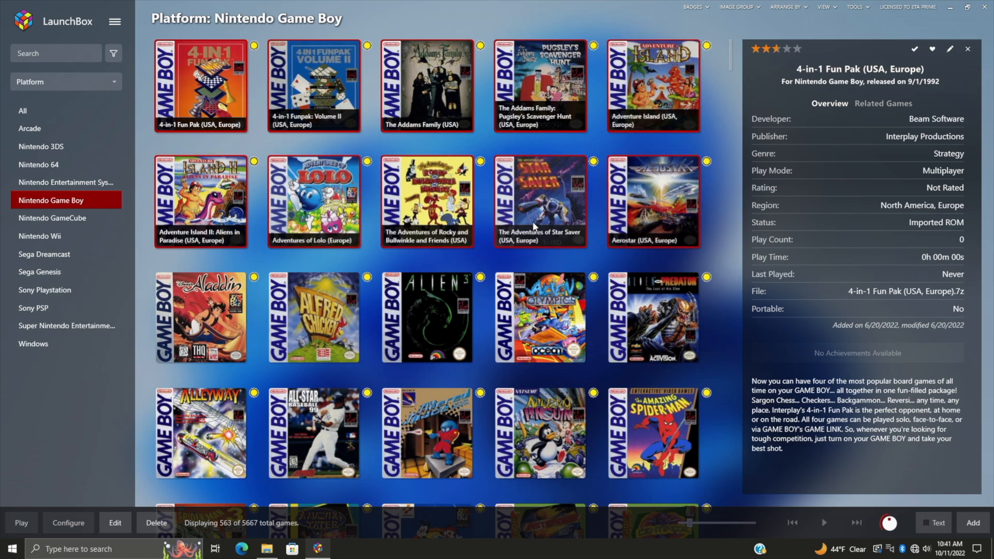
Step: Launch Tools > Export to Android and continue past the wizard's welcome page
left_click(855, 7)
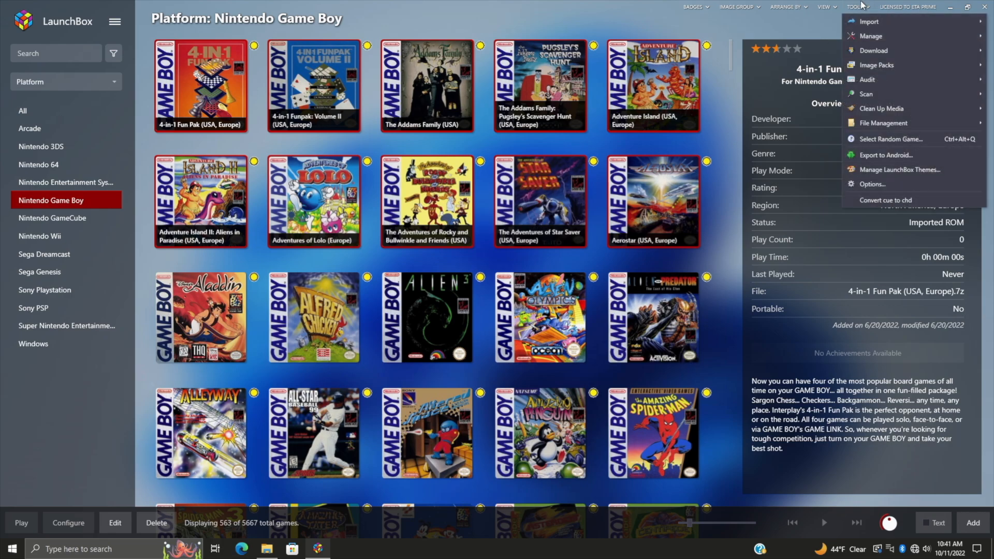
mouse_move(886, 154)
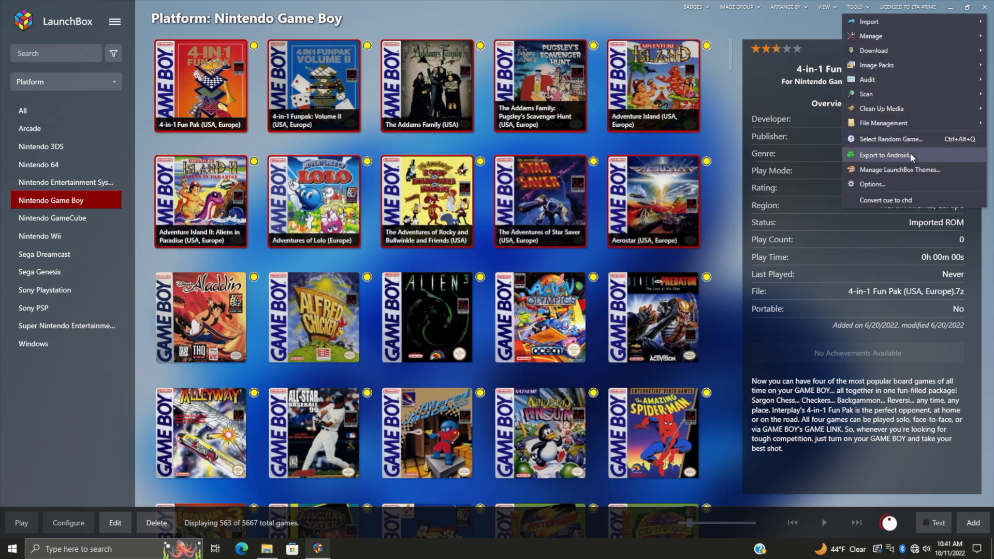
left_click(884, 155)
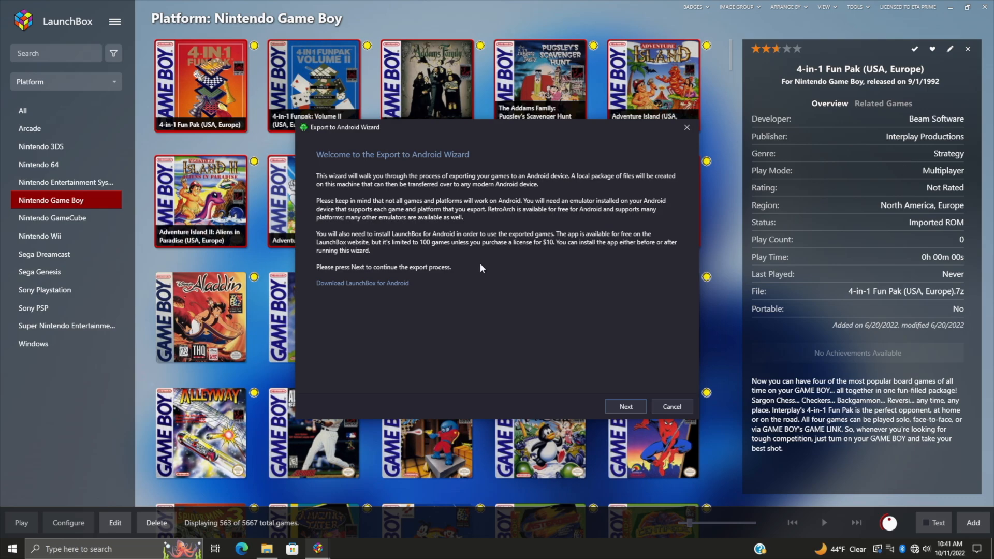
mouse_move(491, 284)
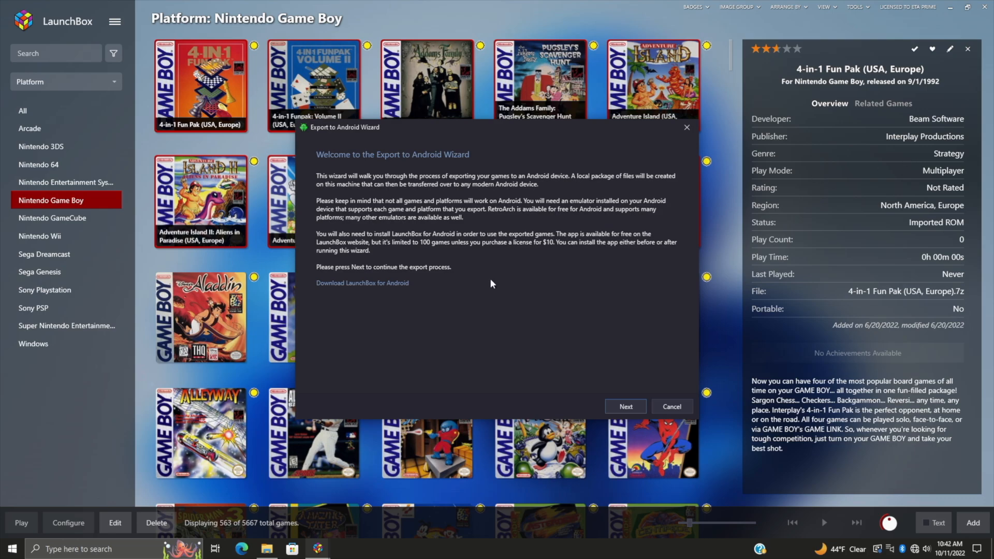
left_click(624, 406)
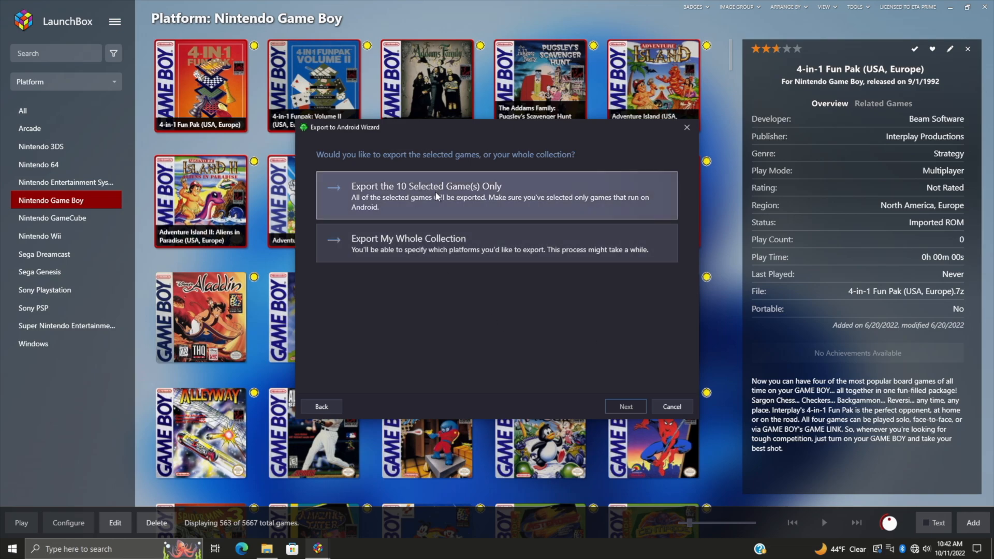
mouse_move(171, 82)
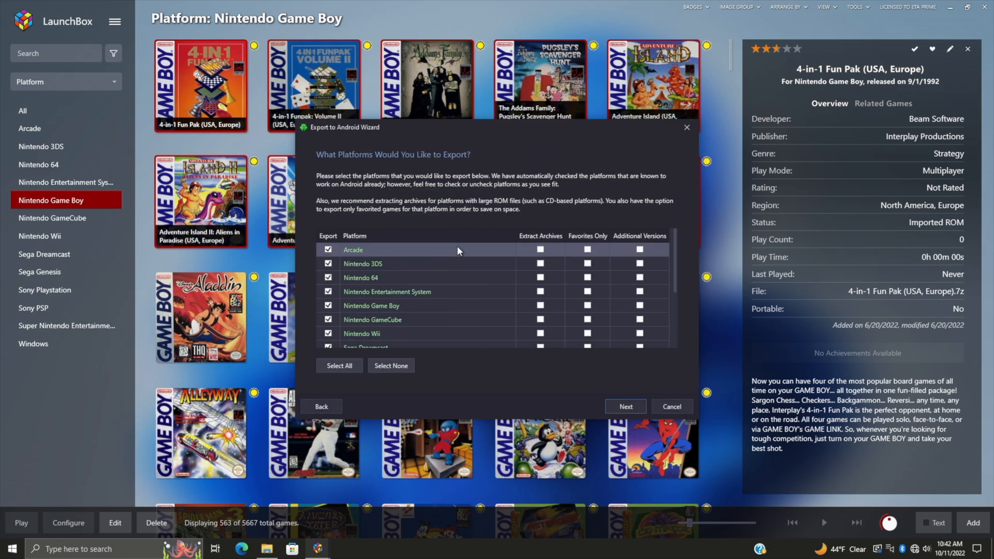
mouse_move(374, 250)
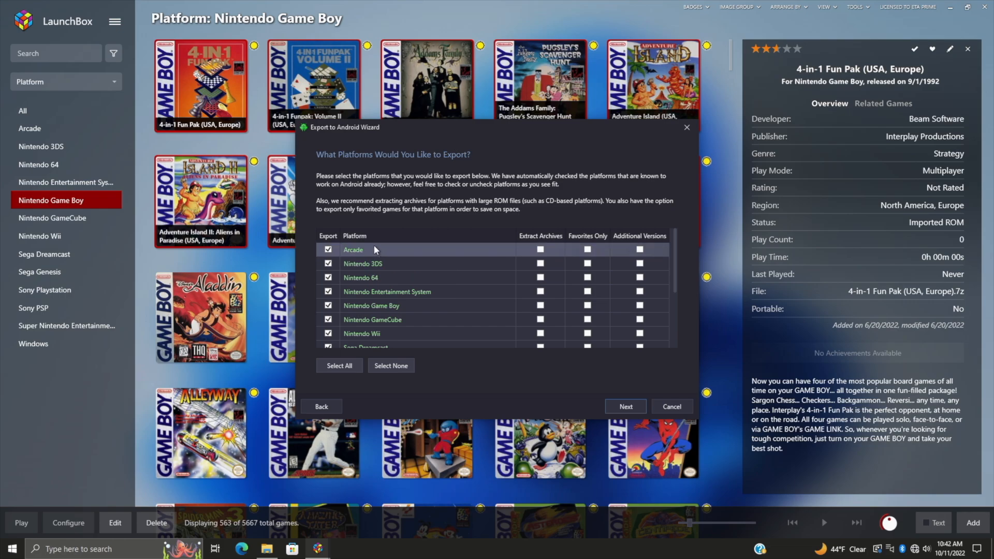
Step: Select None, then check Nintendo Game Boy, Nintendo Entertainment System and Sega Genesis for export
scroll("down", 3)
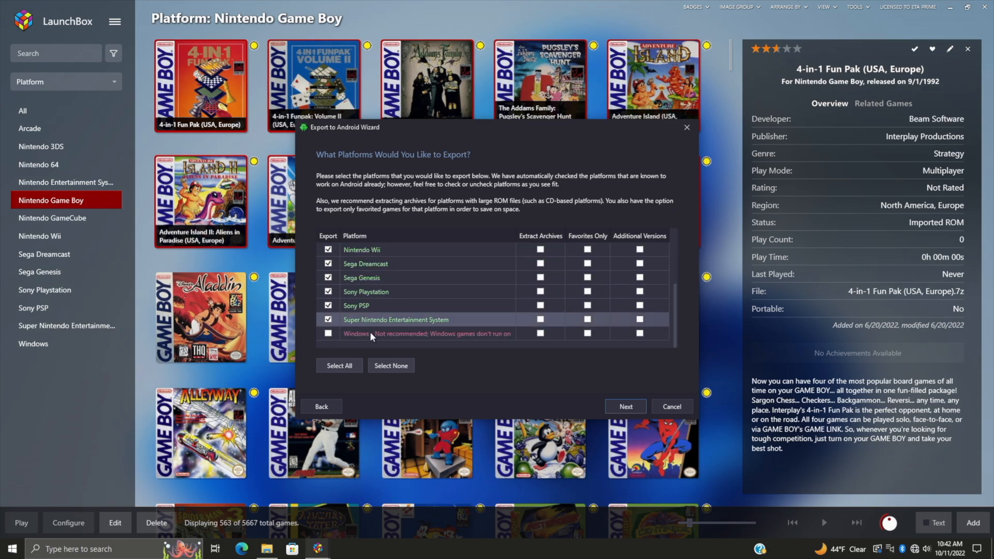
left_click(390, 365)
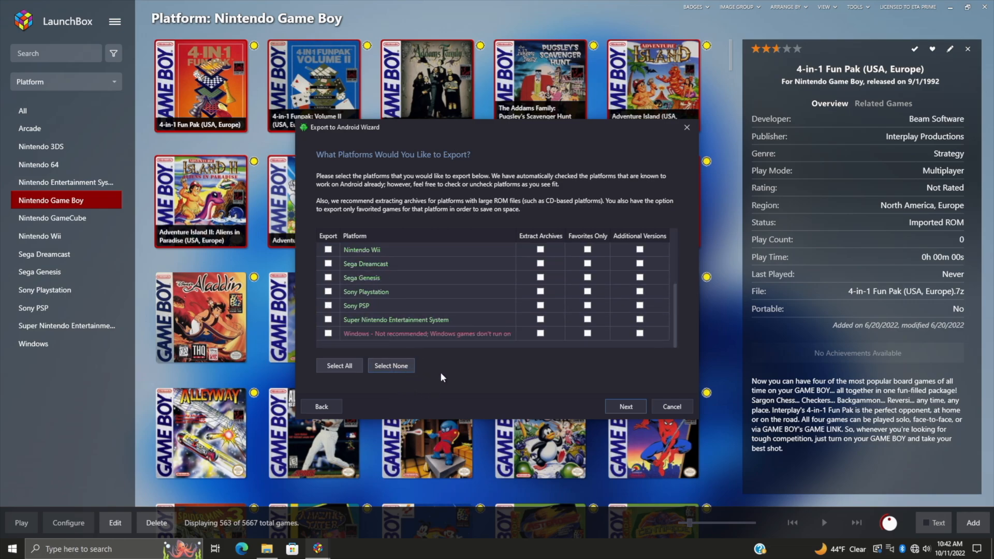
scroll("up", 3)
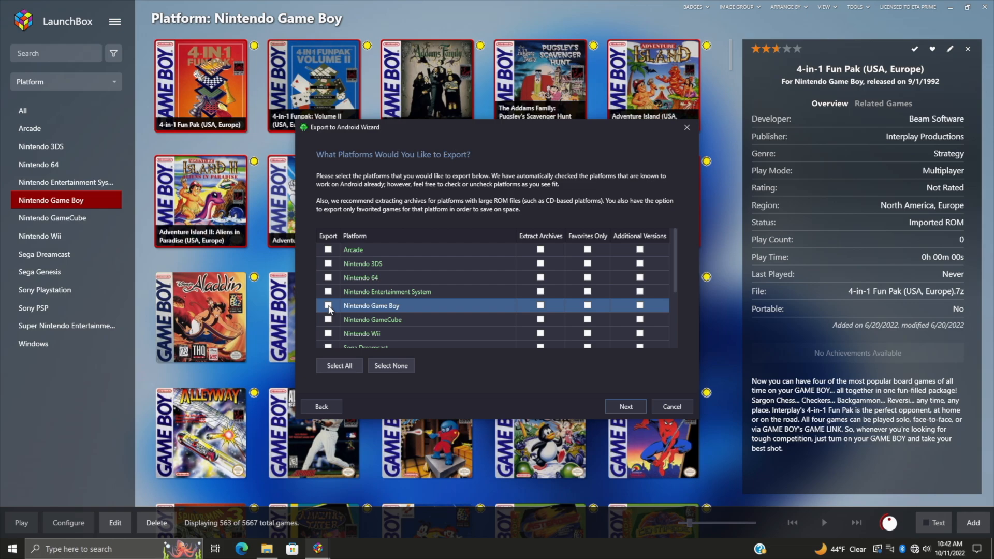
left_click(328, 305)
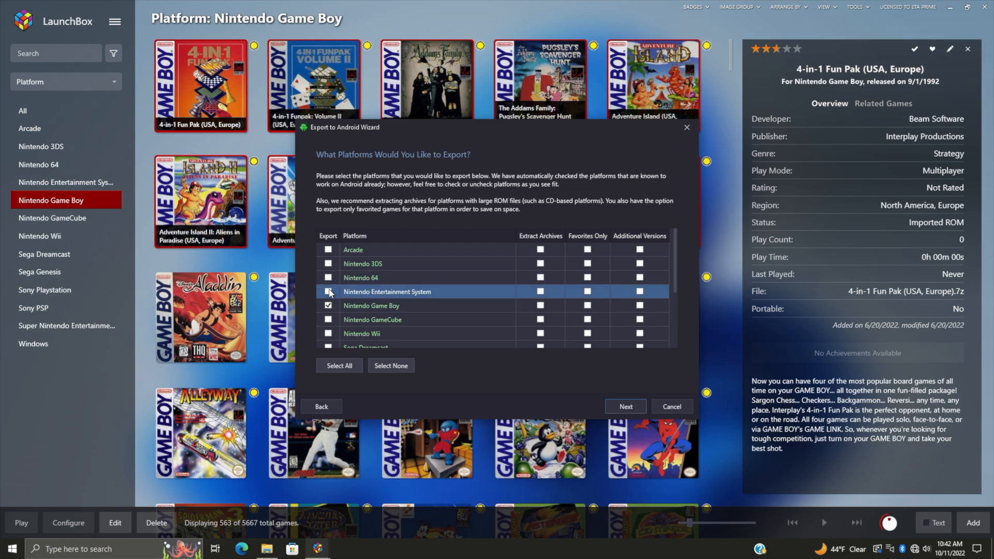
scroll("down", 3)
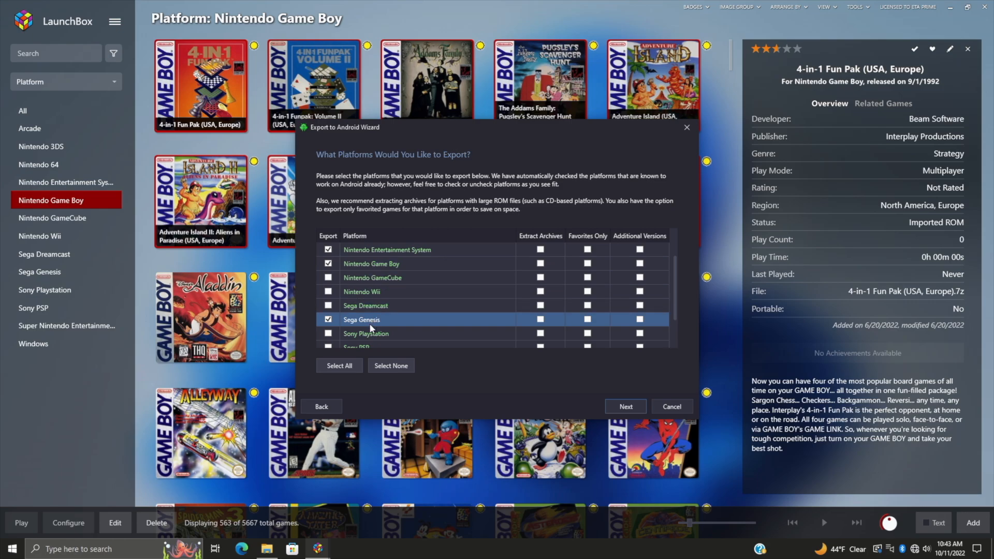
mouse_move(372, 319)
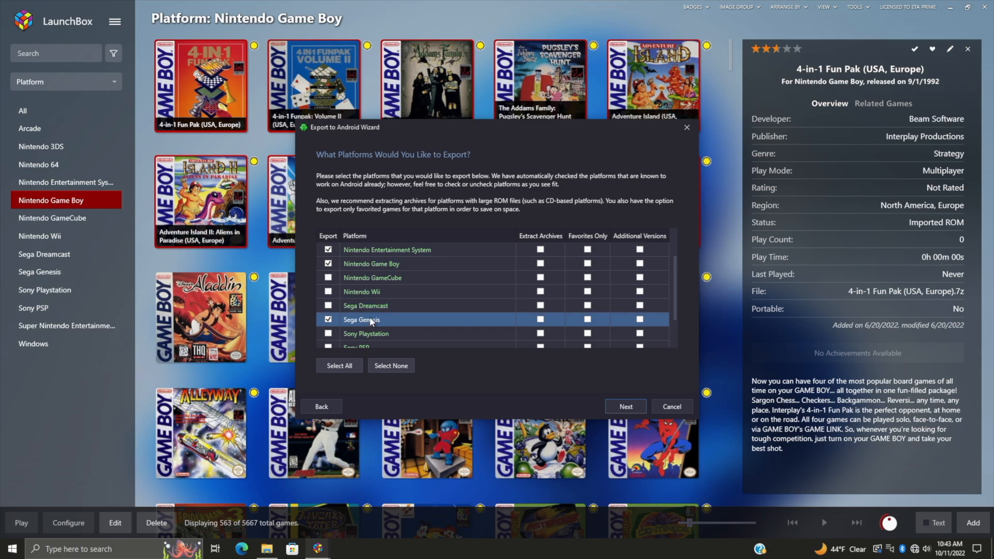
mouse_move(553, 319)
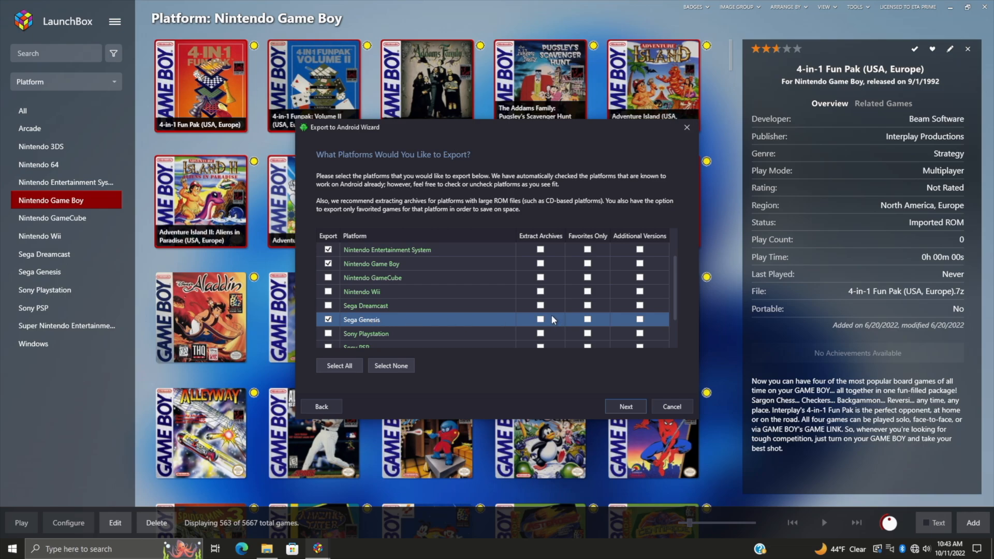
mouse_move(547, 325)
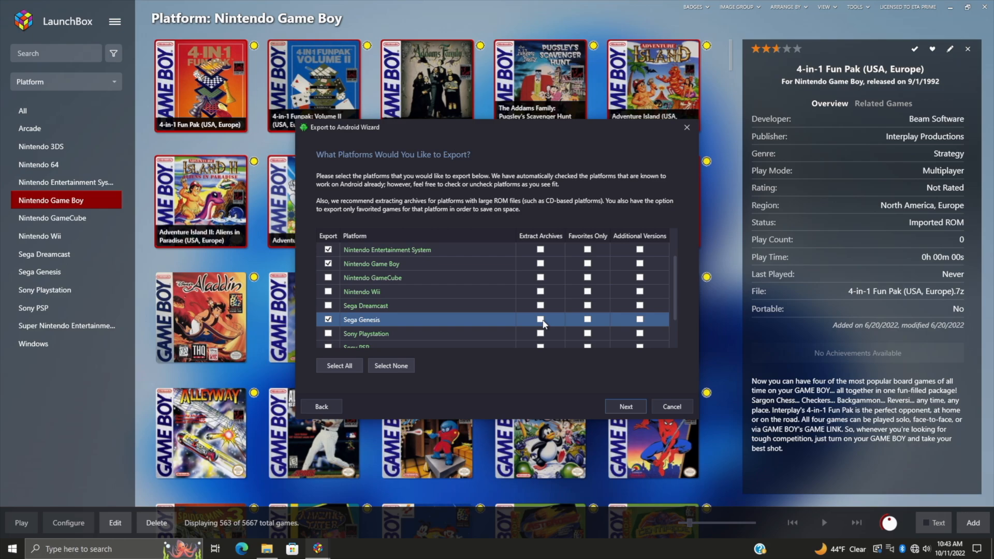
mouse_move(588, 323)
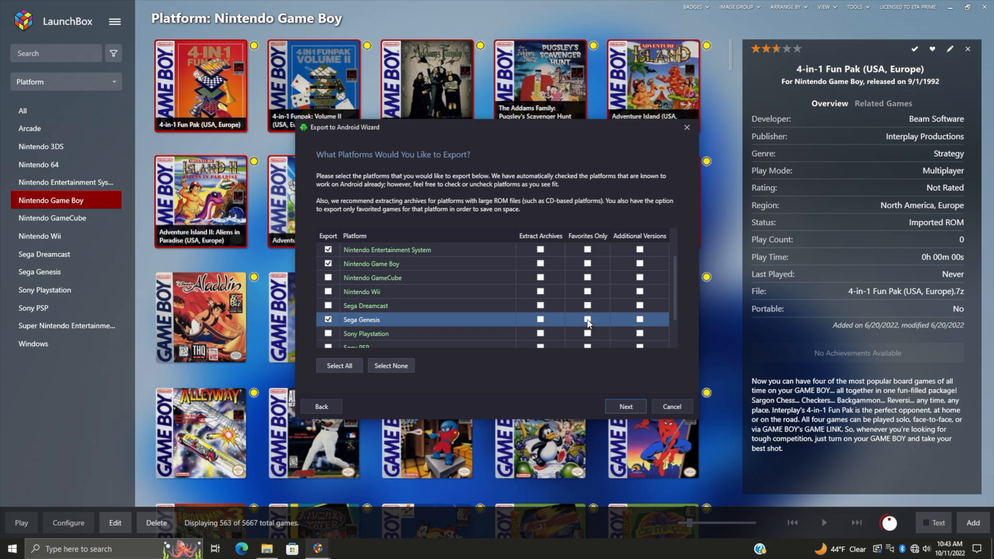
mouse_move(390, 325)
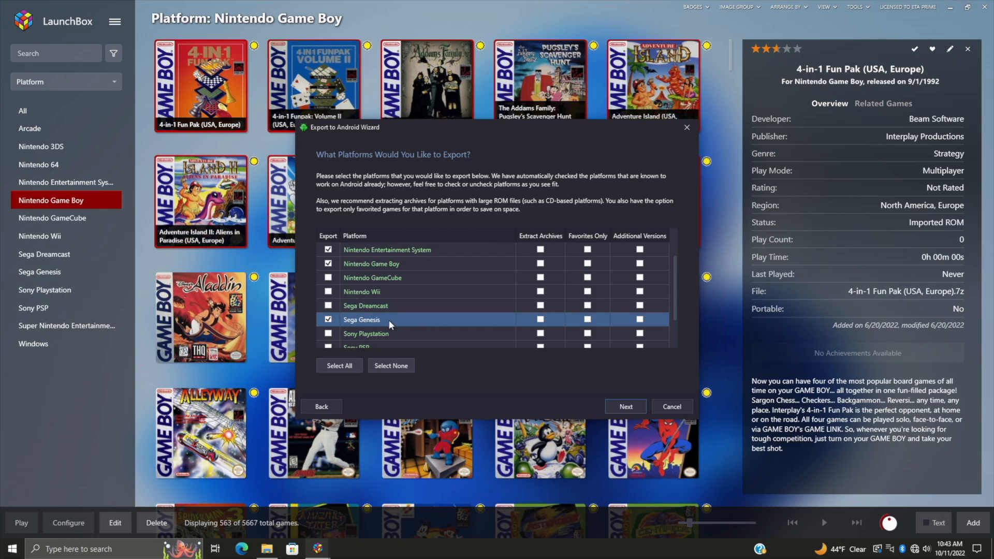
mouse_move(588, 323)
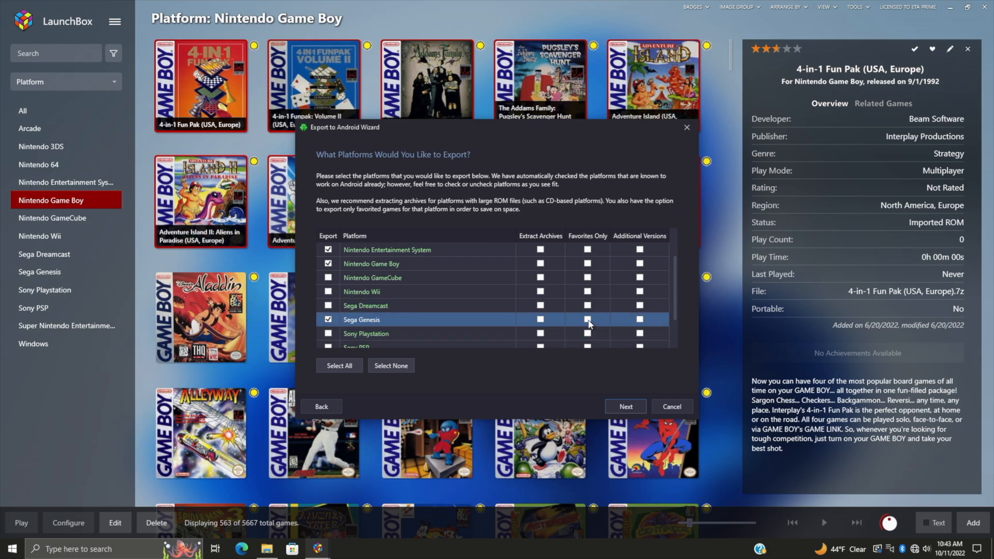
mouse_move(591, 322)
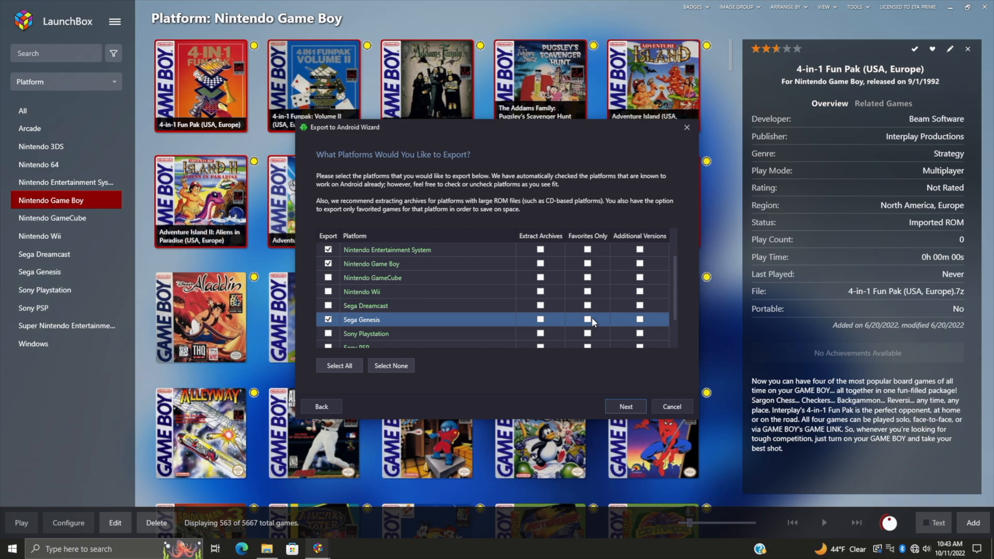
left_click(587, 319)
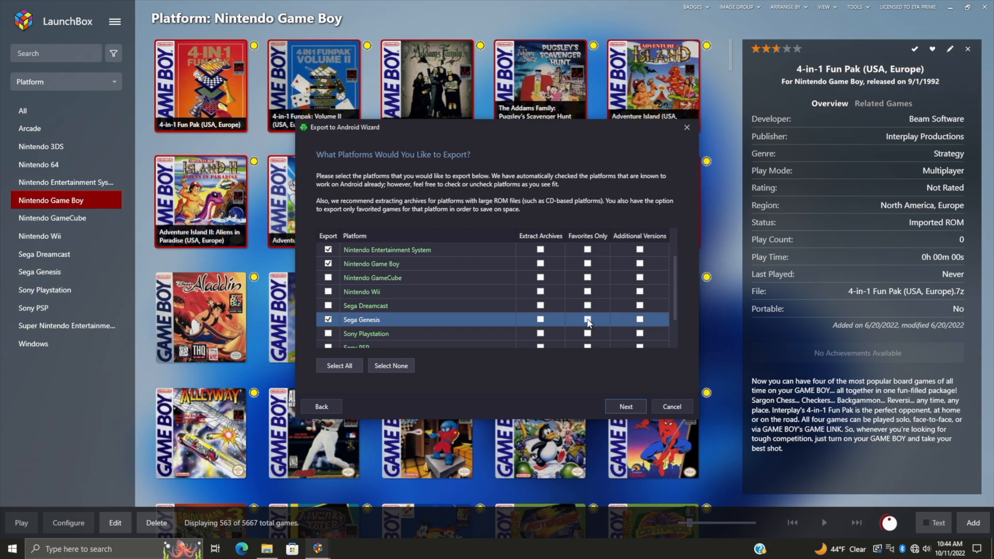
mouse_move(640, 322)
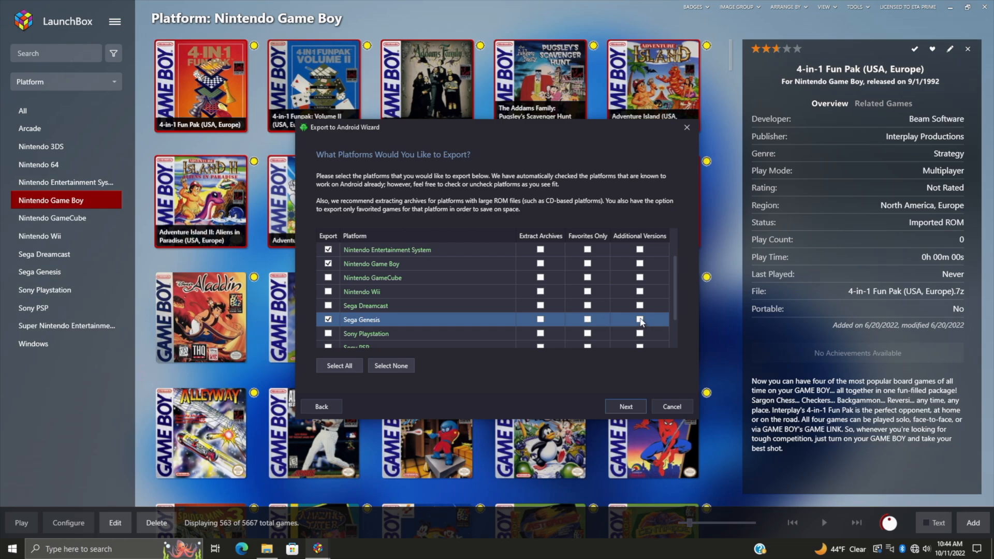
mouse_move(491, 330)
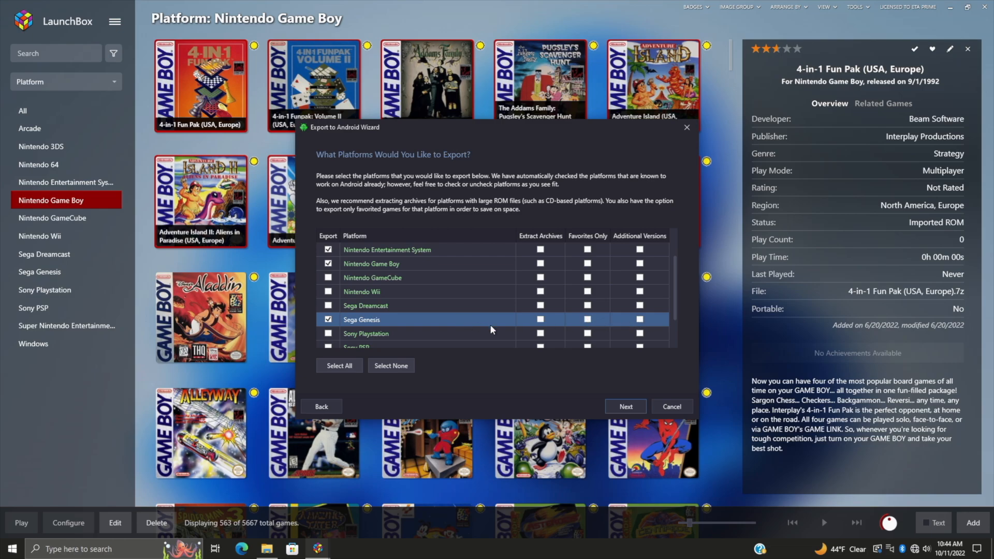
mouse_move(398, 324)
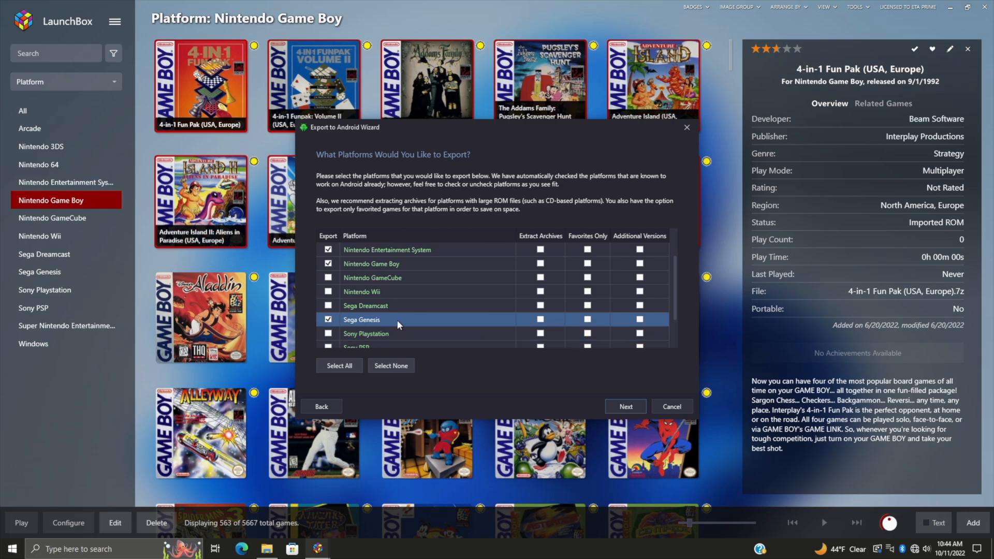
mouse_move(393, 266)
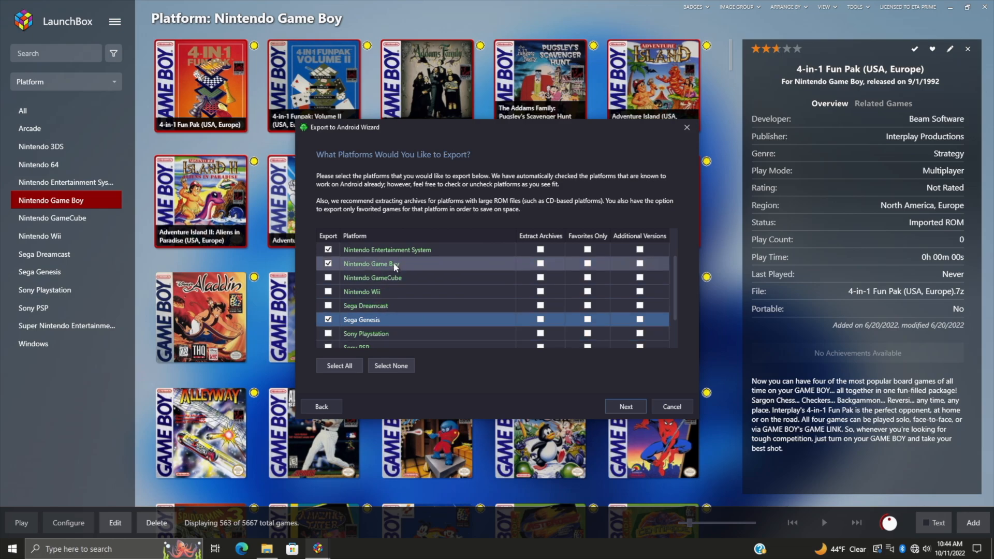
mouse_move(594, 410)
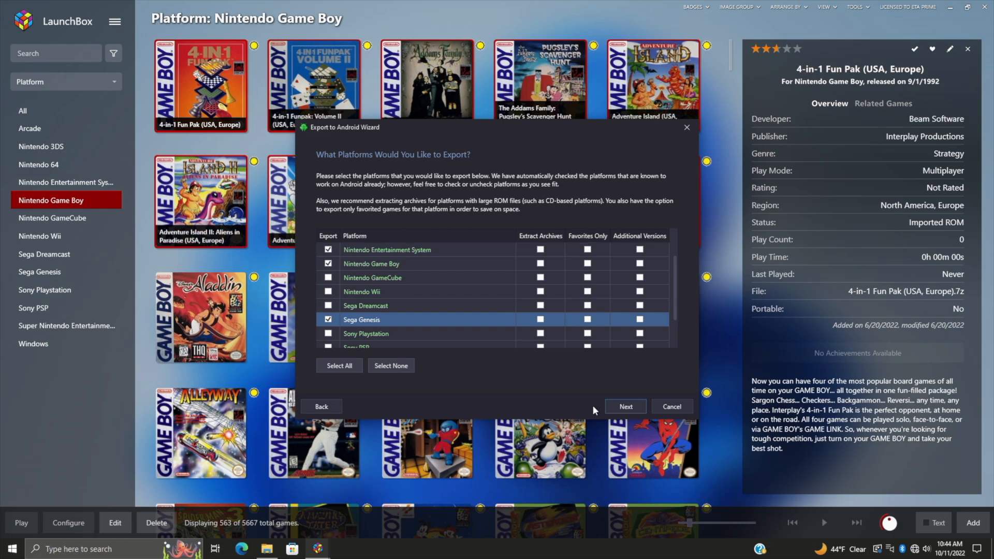
Step: Advance past the platforms page and keep all six media types checked
left_click(624, 407)
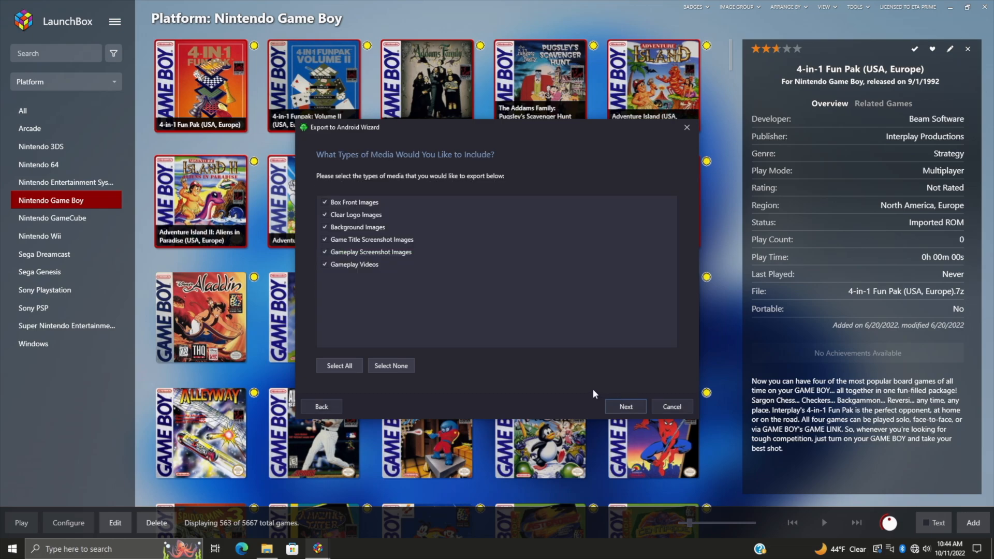
mouse_move(350, 274)
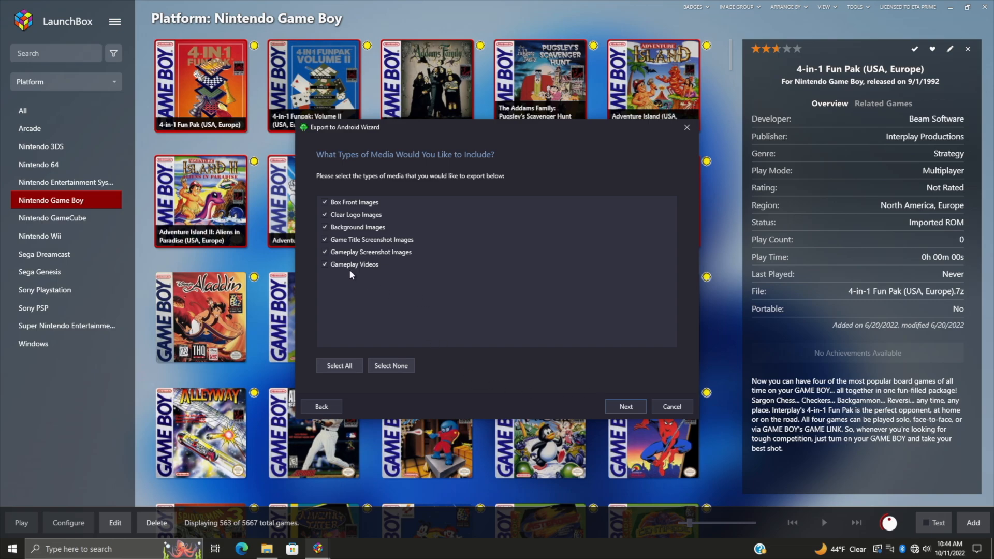
mouse_move(359, 285)
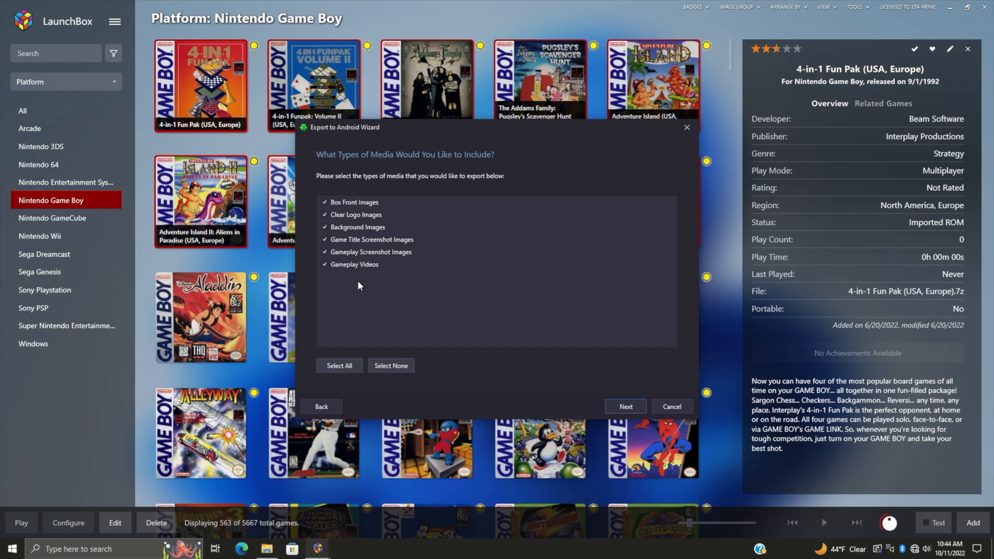
mouse_move(625, 407)
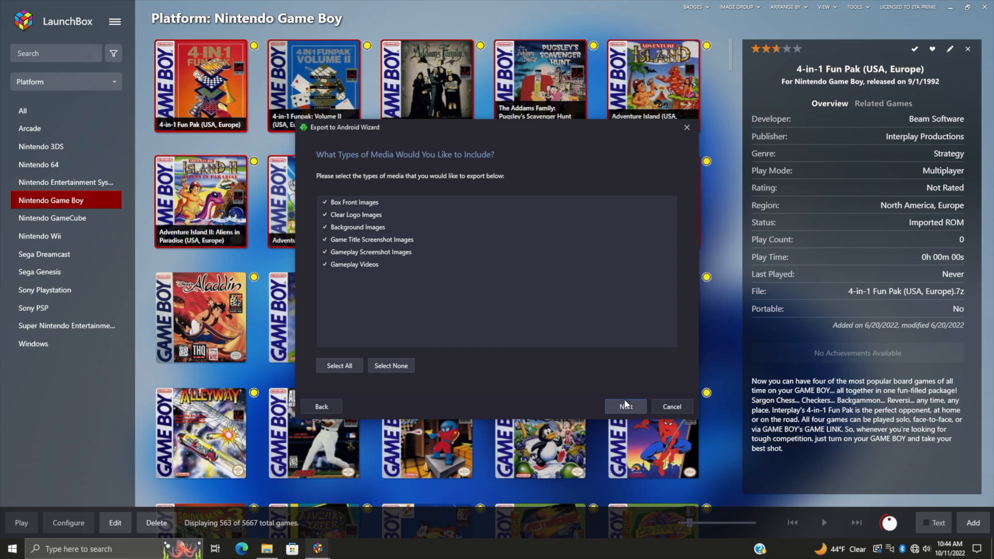
left_click(625, 406)
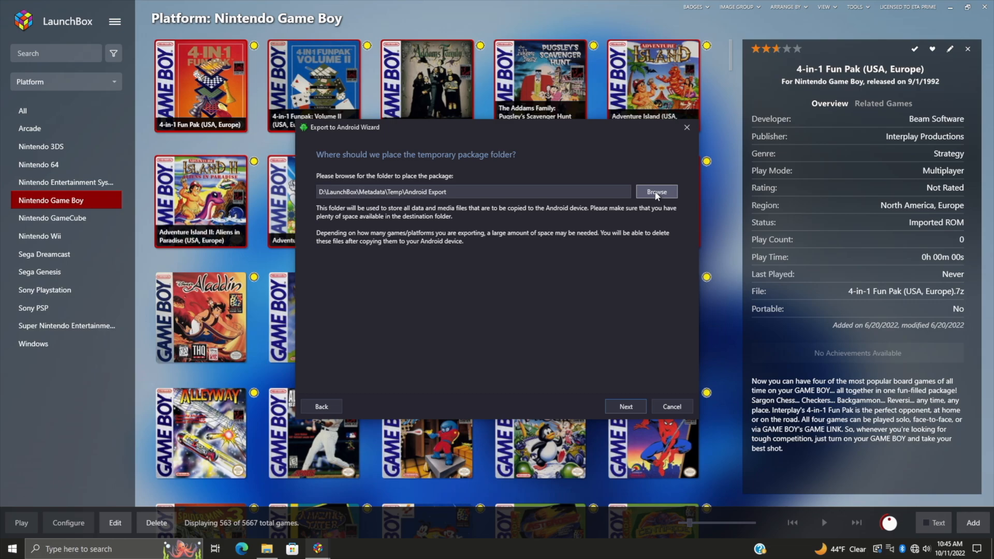
Step: Keep the default temp folder and build the 2111-game, ~16,757 MB export package
left_click(624, 407)
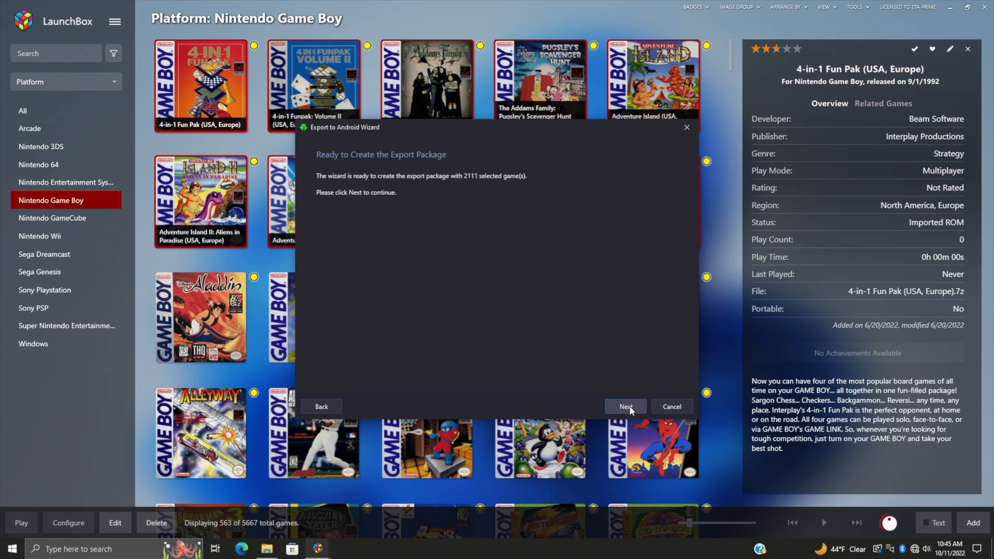
left_click(624, 407)
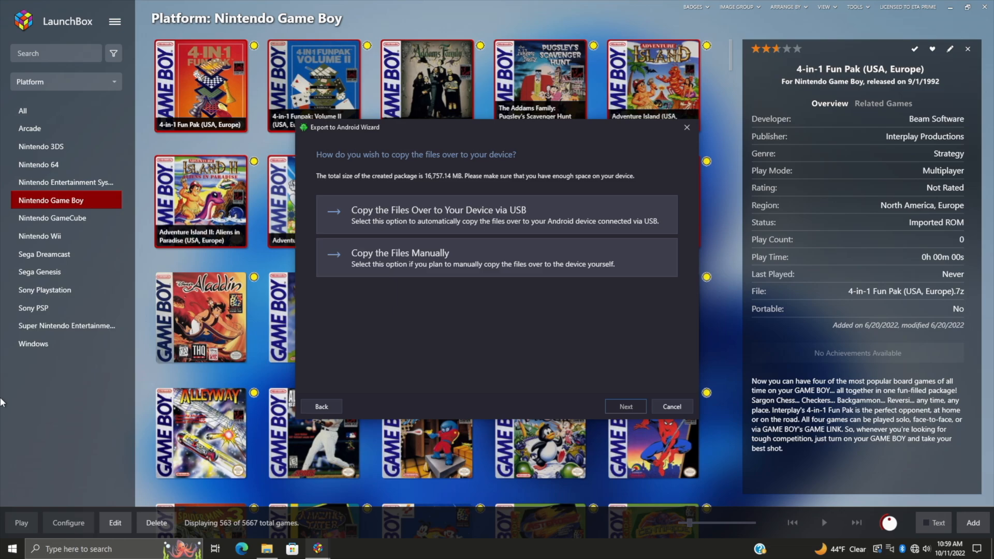
mouse_move(468, 324)
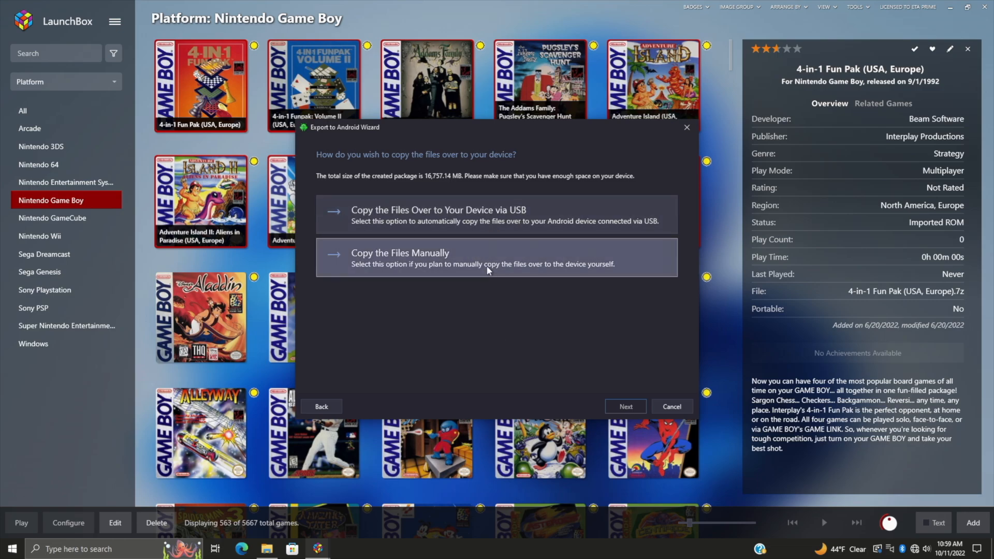
mouse_move(493, 353)
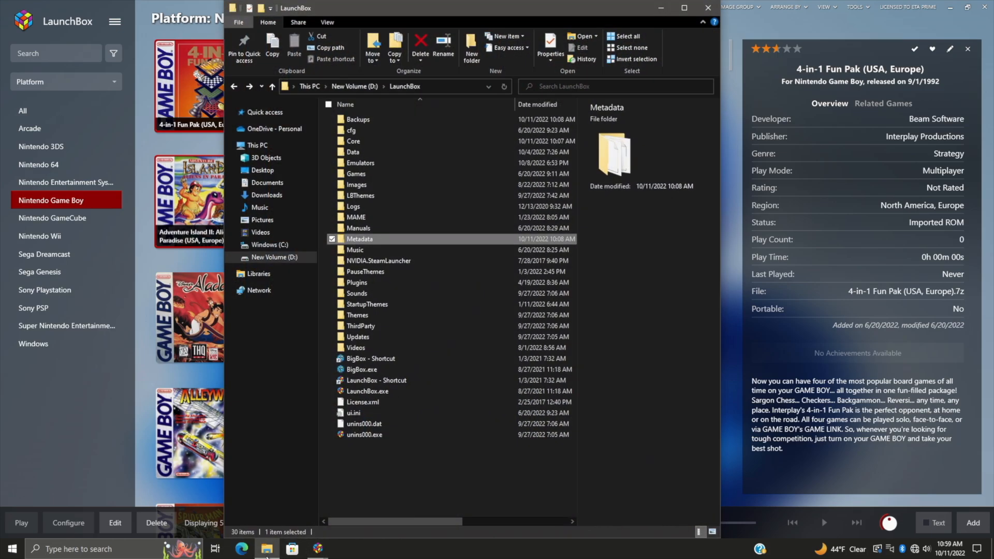
mouse_move(378, 208)
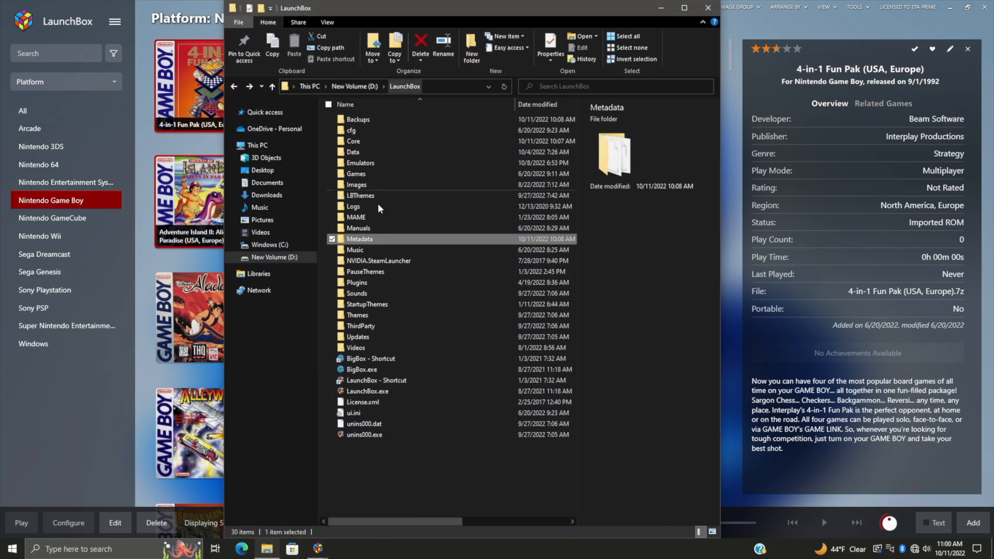
Step: Navigate into Metadata\Temp\Android Export to see the LaunchBox package folder, then minimize Explorer
double_click(359, 239)
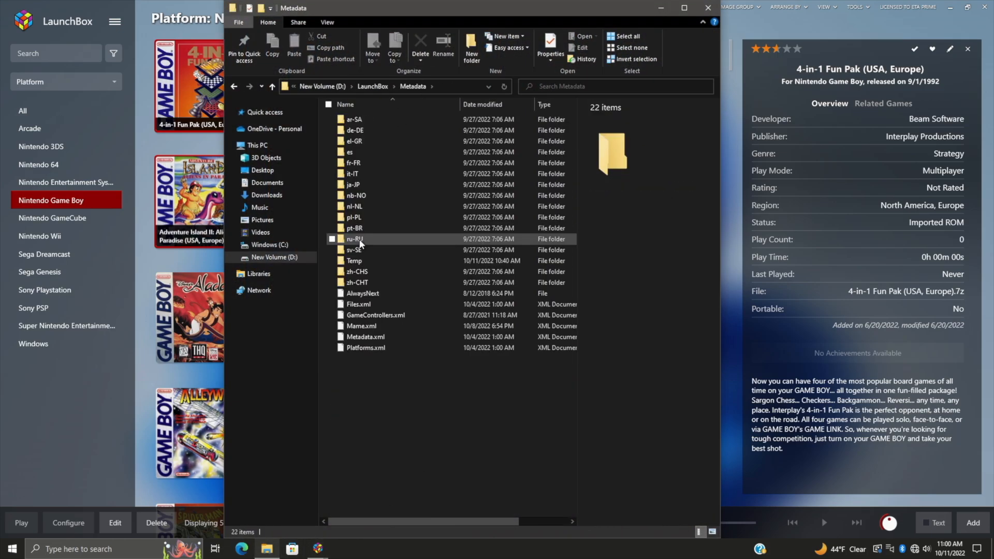
double_click(353, 260)
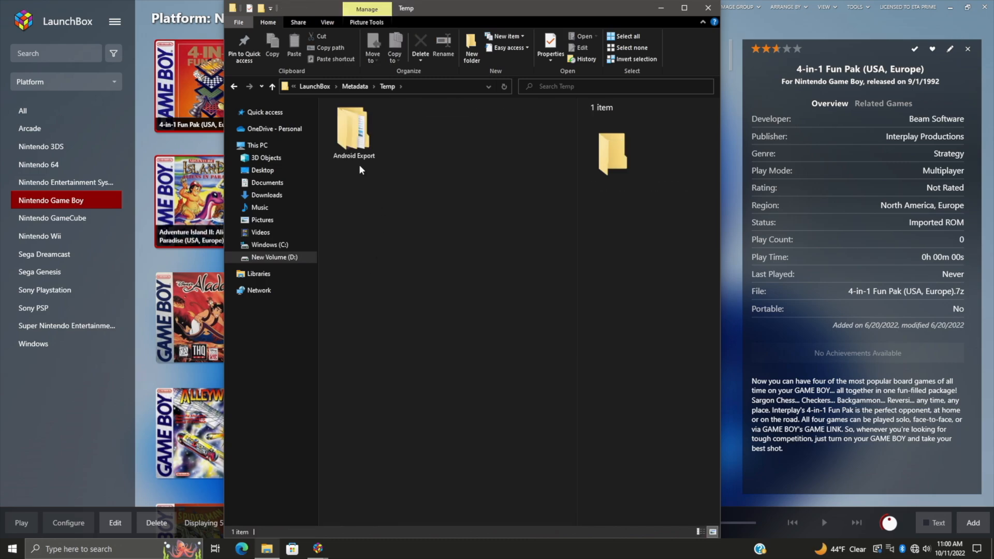
double_click(353, 127)
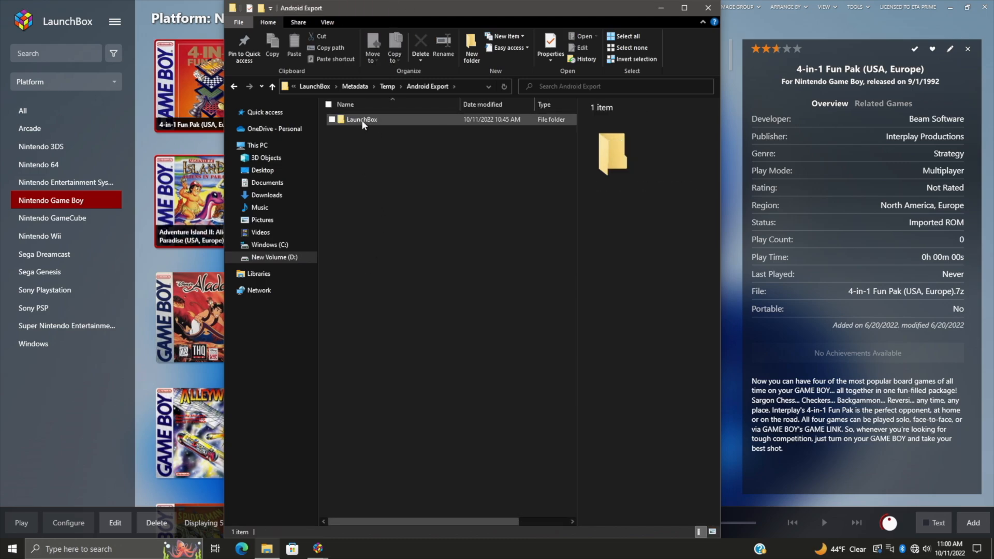
mouse_move(362, 119)
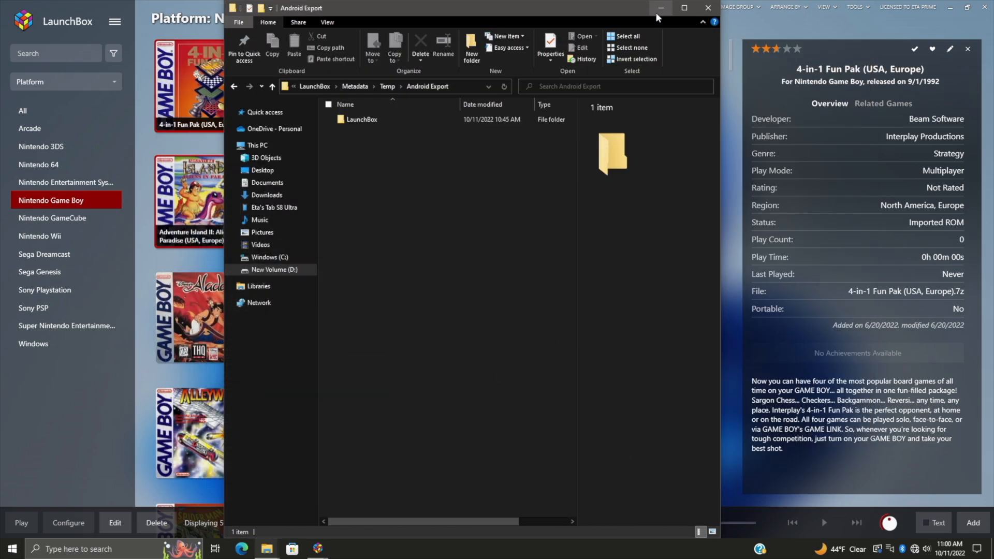
left_click(659, 8)
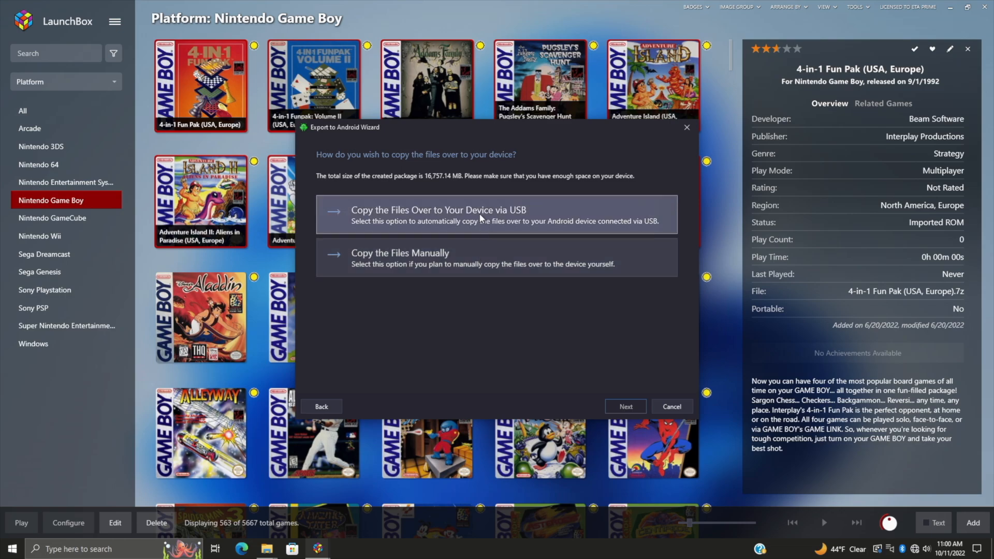
mouse_move(508, 220)
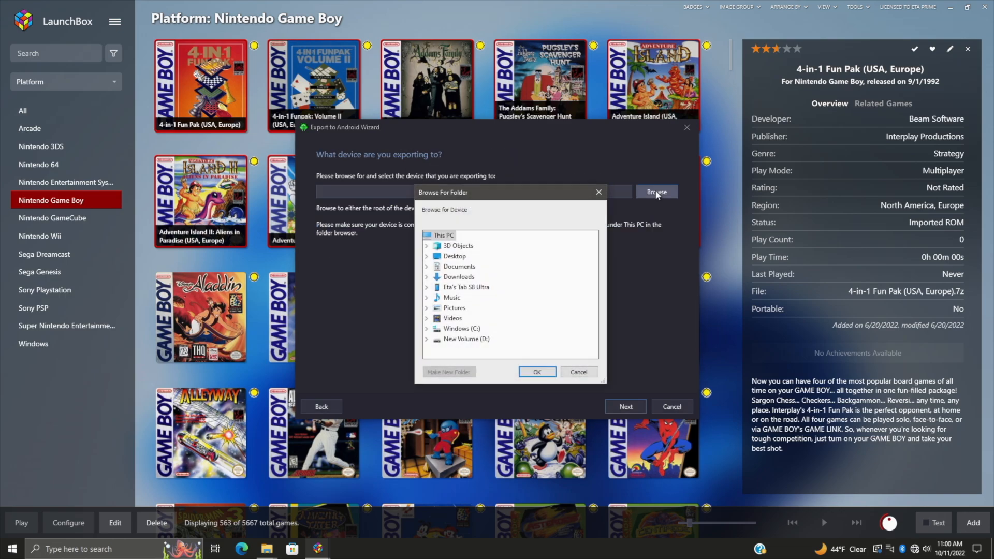
Step: Peek at the tablet's Odin_Q8 SD card in the device browser, cancel, and choose Copy the Files Manually
left_click(426, 287)
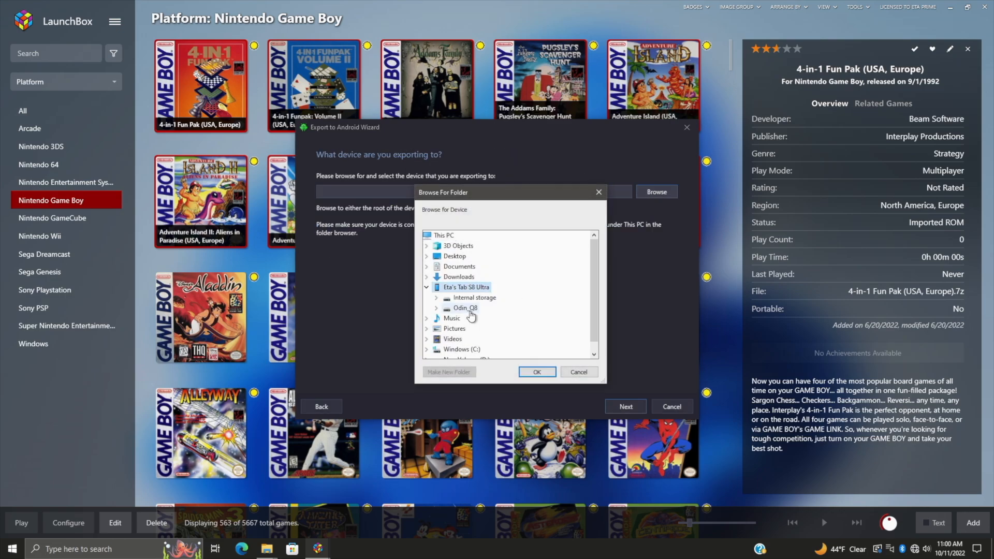
left_click(436, 308)
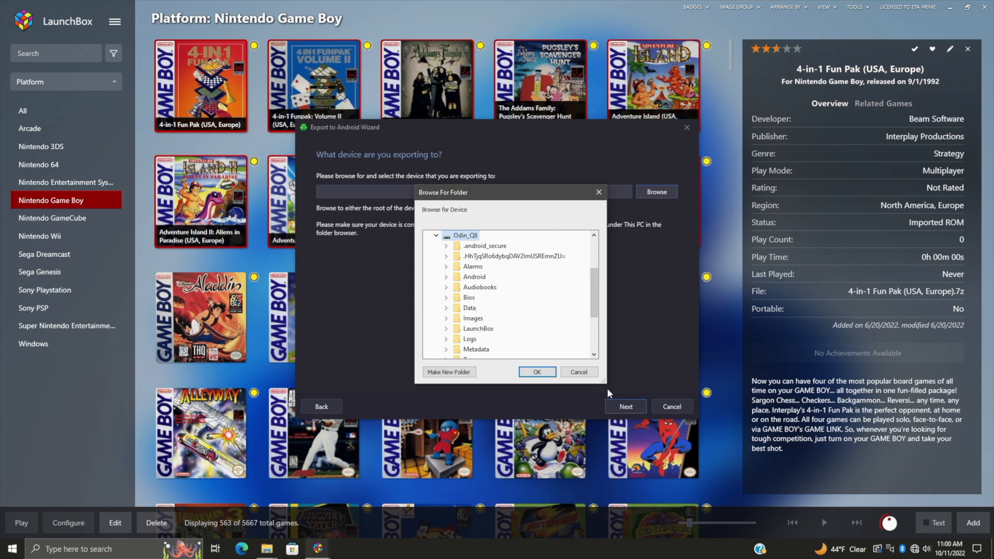
mouse_move(567, 407)
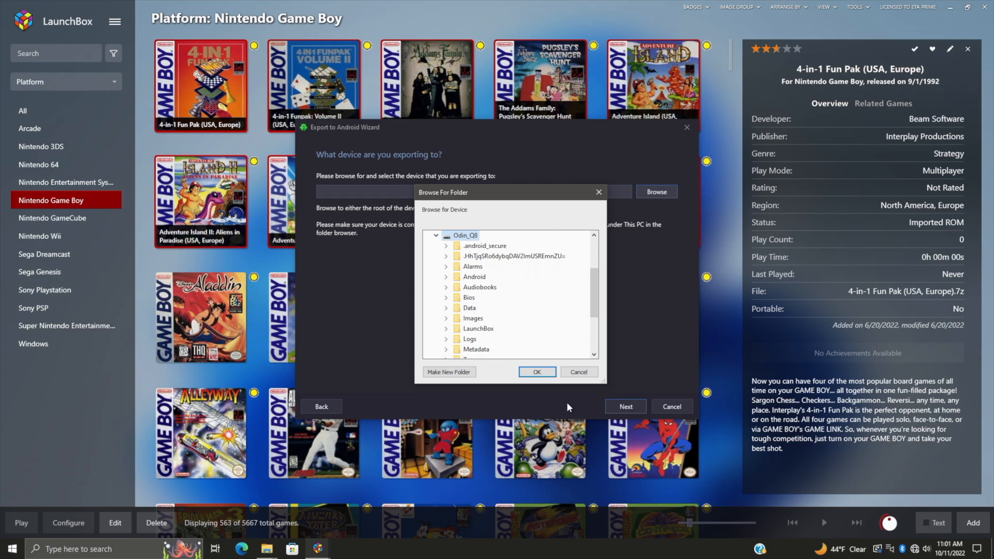
mouse_move(524, 400)
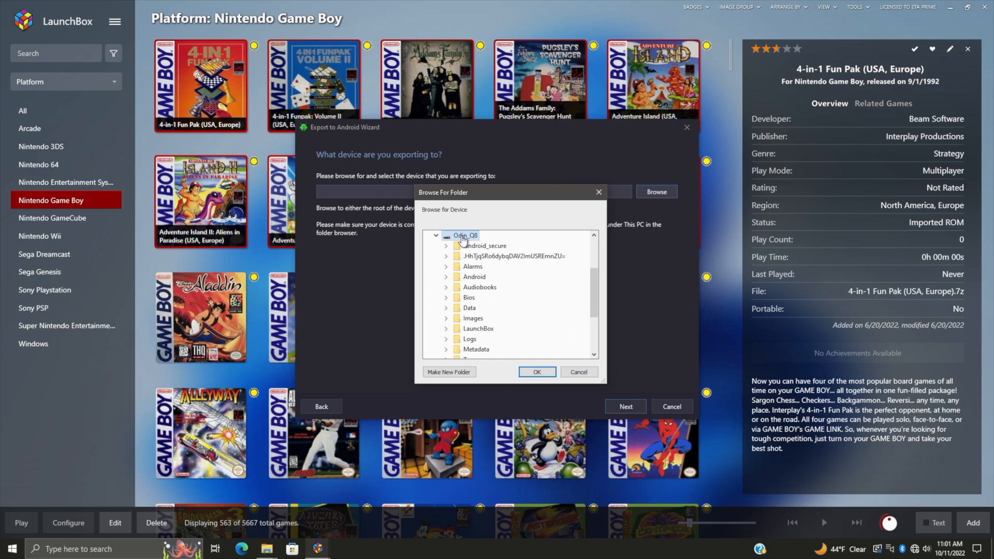
left_click(577, 372)
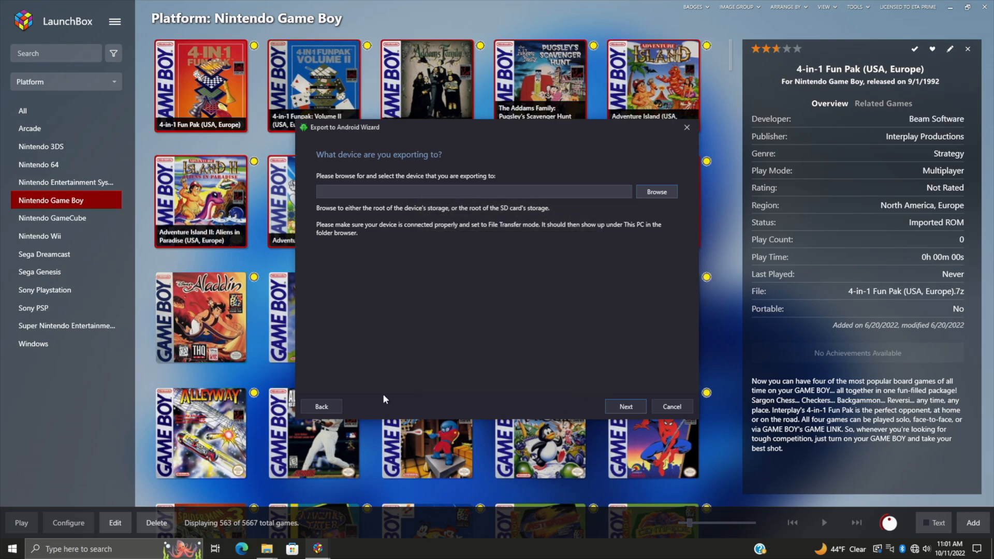
left_click(625, 406)
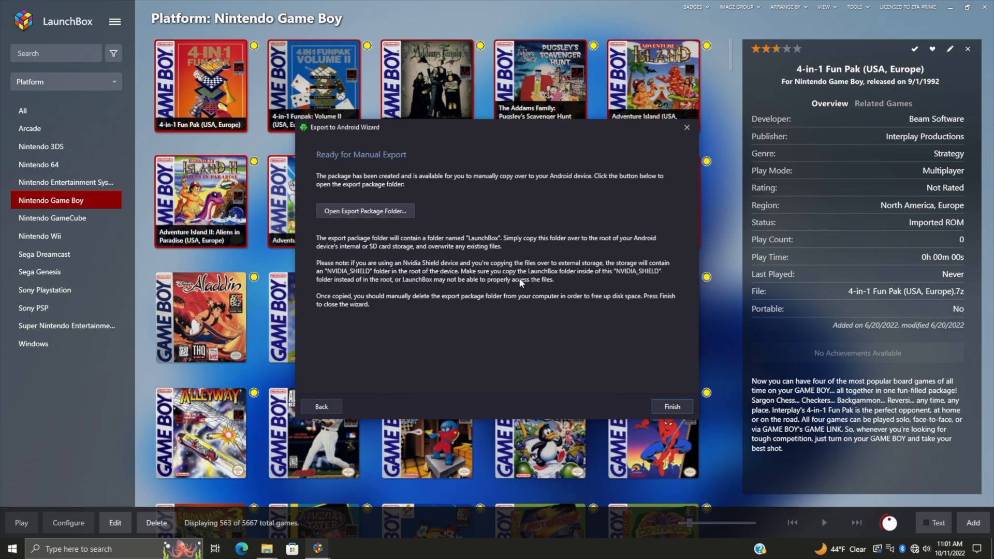
mouse_move(573, 358)
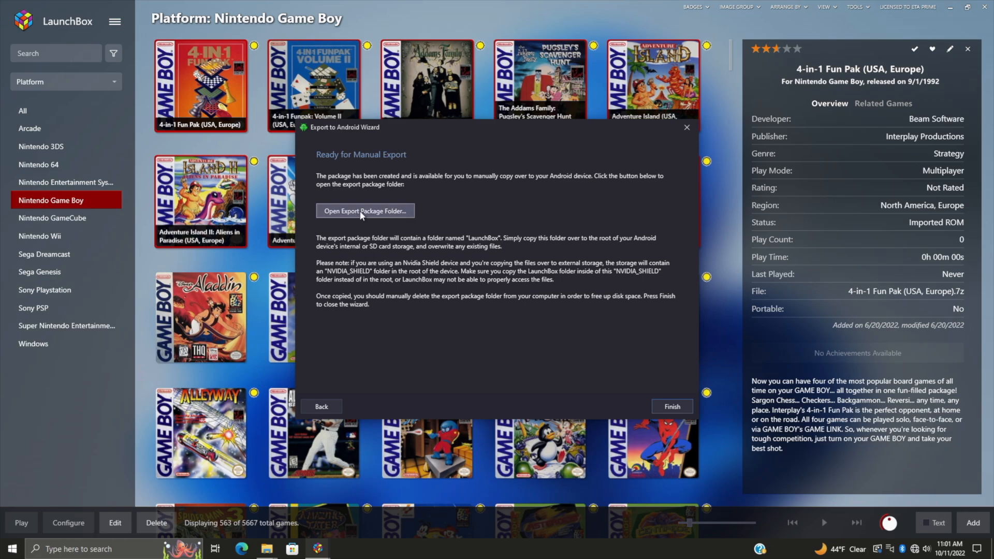
Step: Copy the LaunchBox export folder onto the Odin_Q8 SD card, merging with the existing folder for all items
left_click(364, 211)
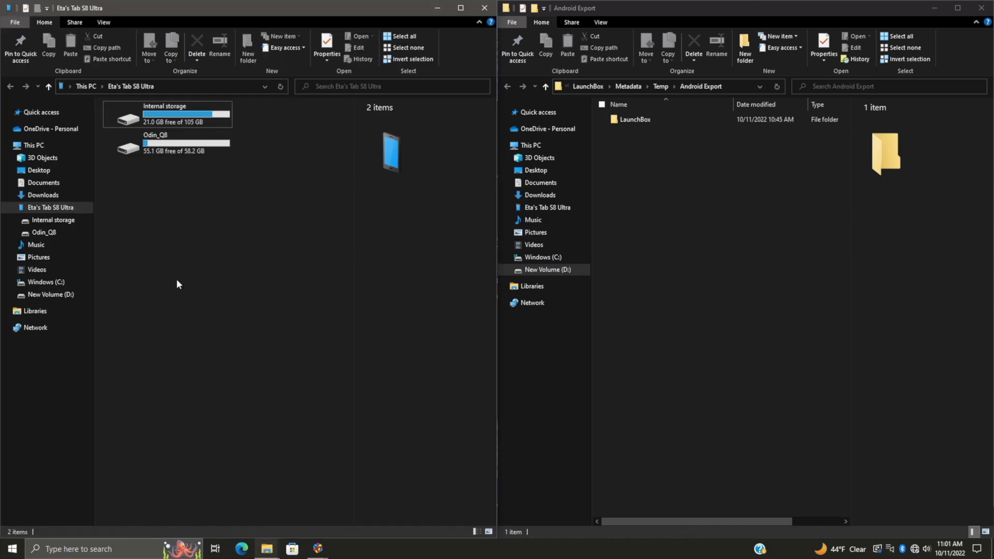
double_click(156, 146)
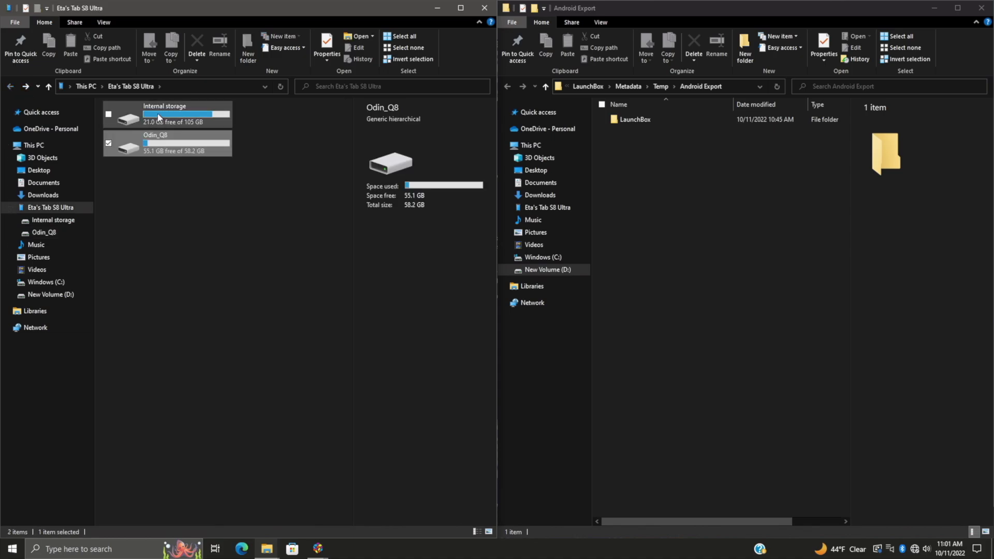
double_click(167, 143)
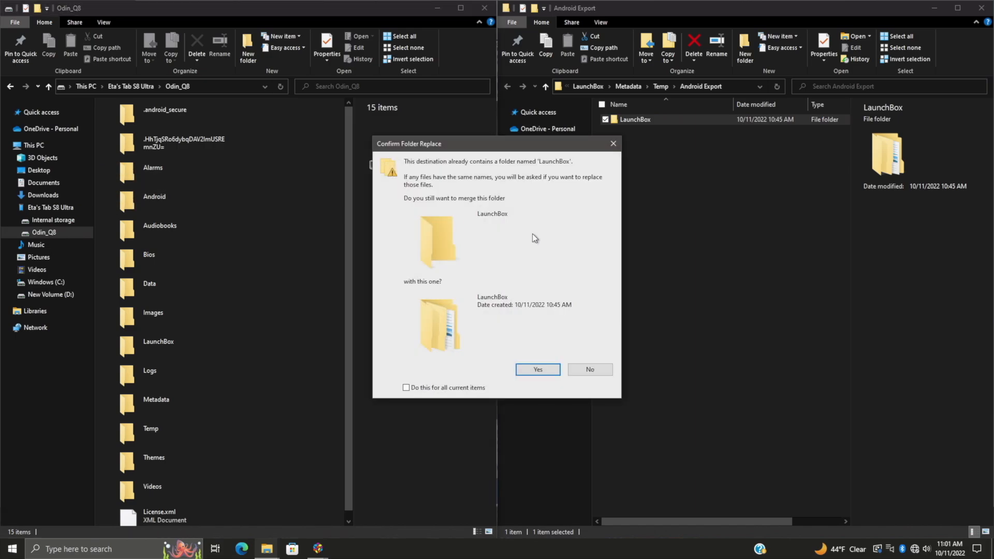
mouse_move(412, 393)
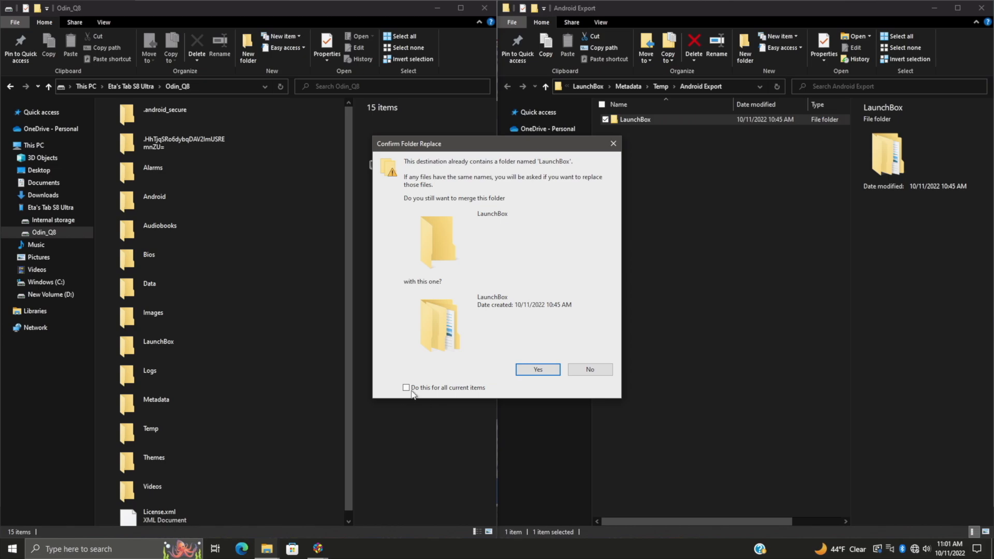
left_click(406, 387)
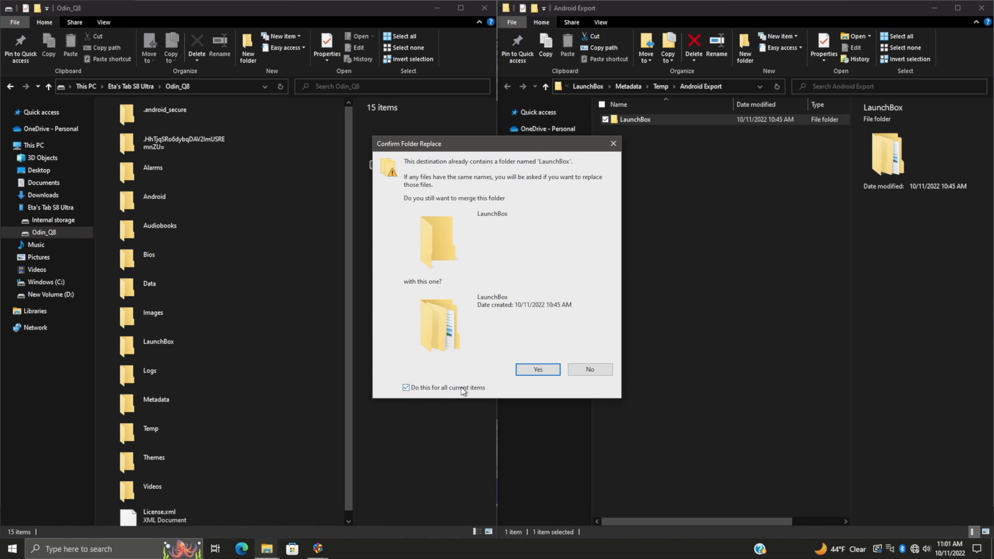
left_click(537, 370)
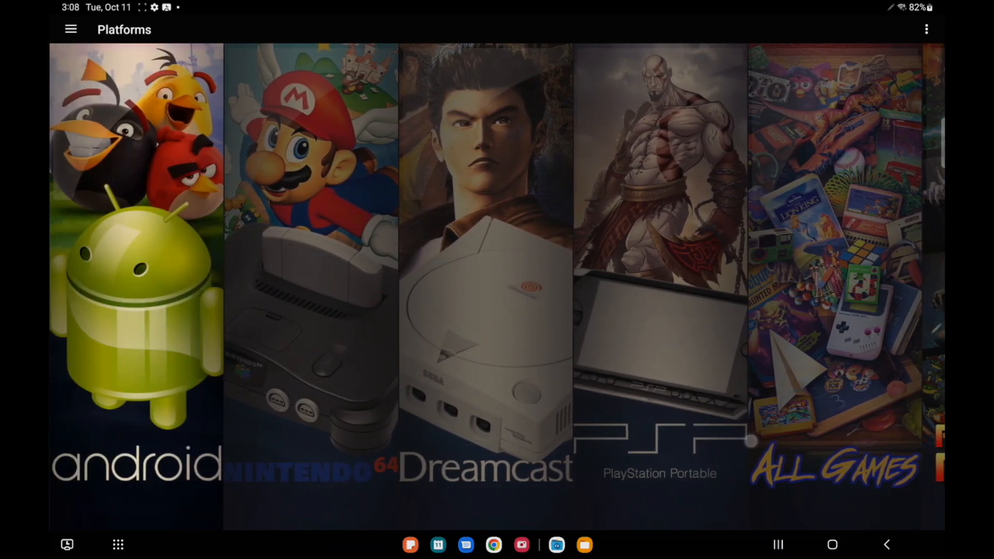
Step: On the tablet, refresh the Main platforms view, browse the NES library, then the Nintendo Game Boy library
scroll("left", 3)
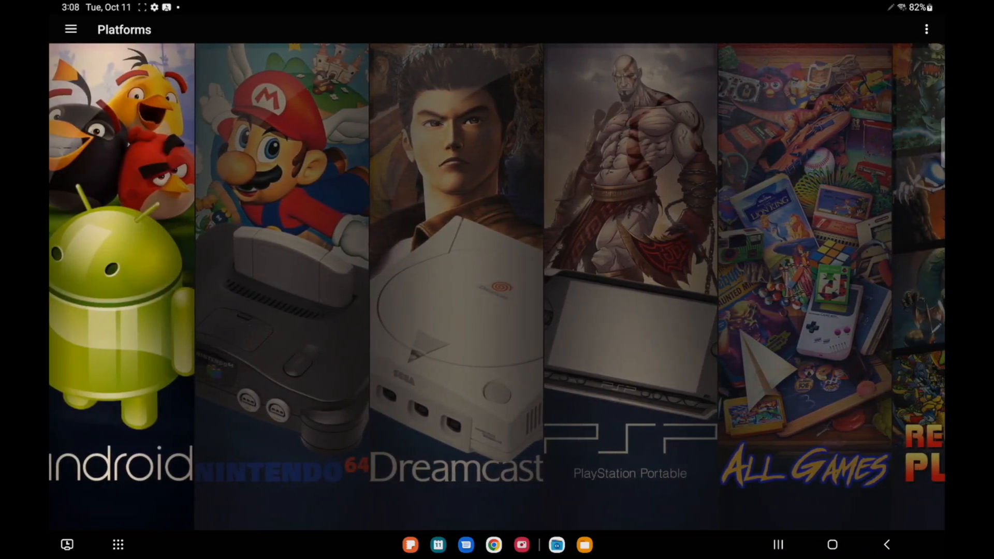
scroll("left", 3)
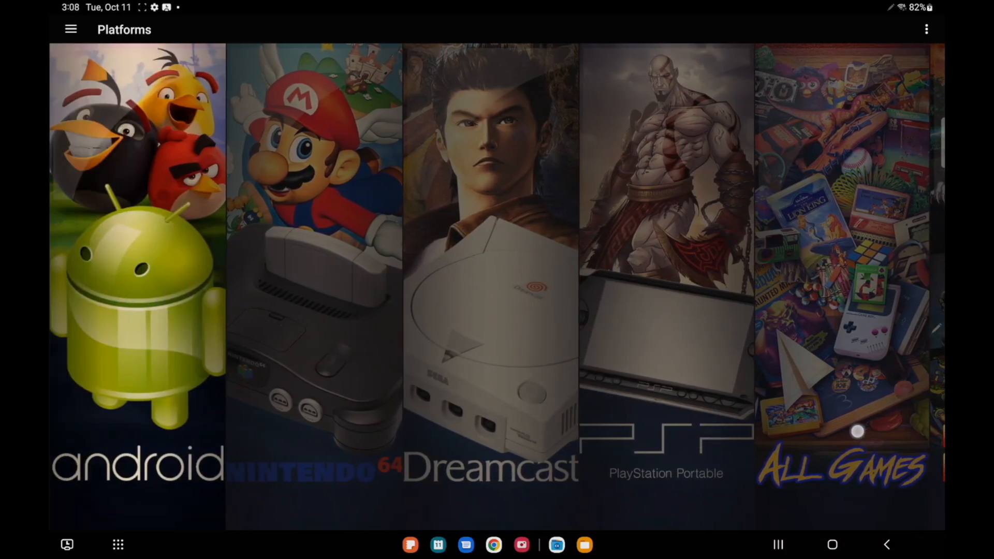
left_click(71, 29)
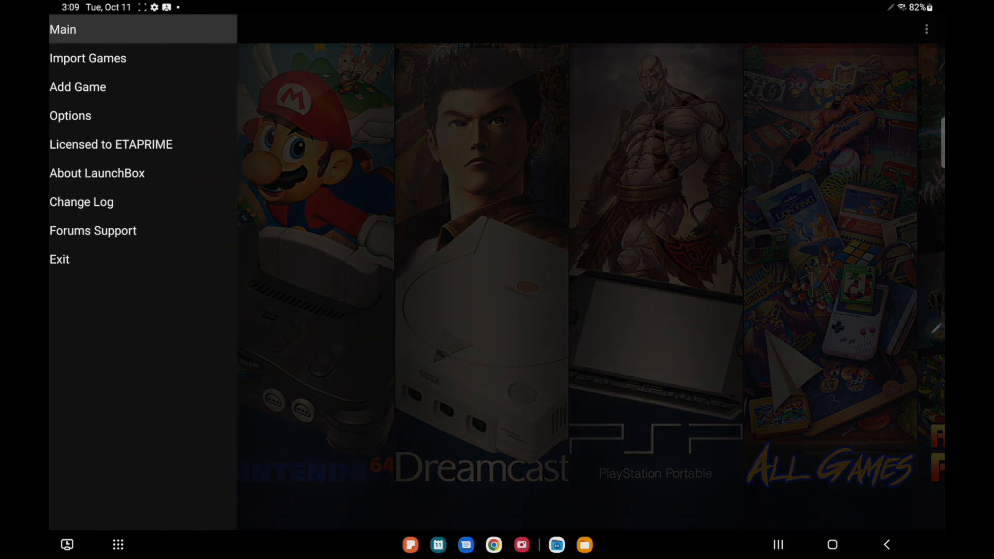
left_click(59, 259)
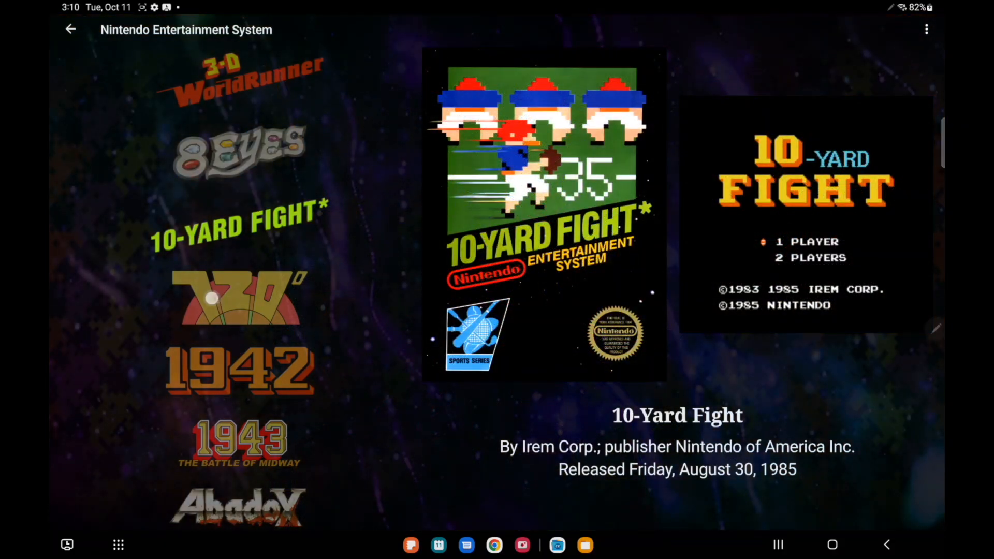
left_click(70, 29)
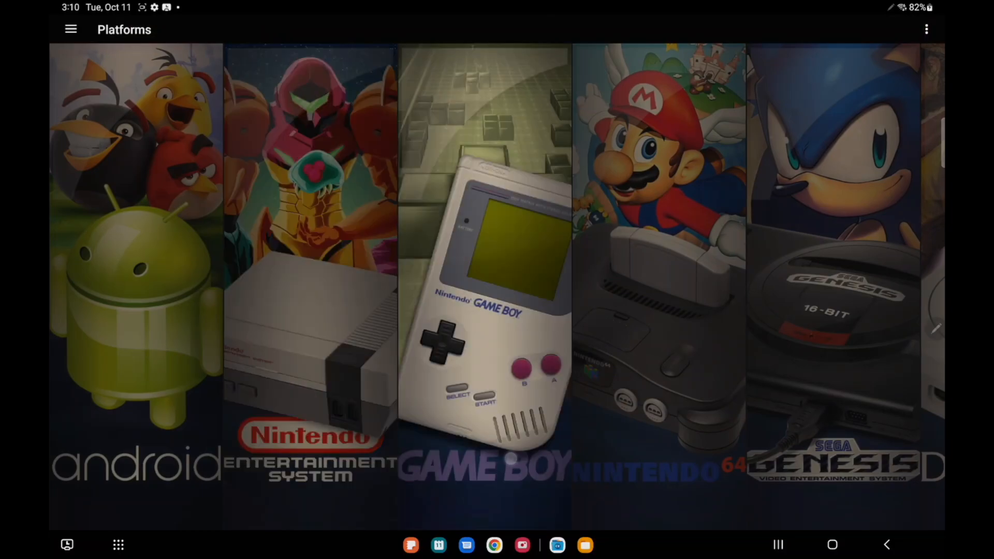
left_click(484, 253)
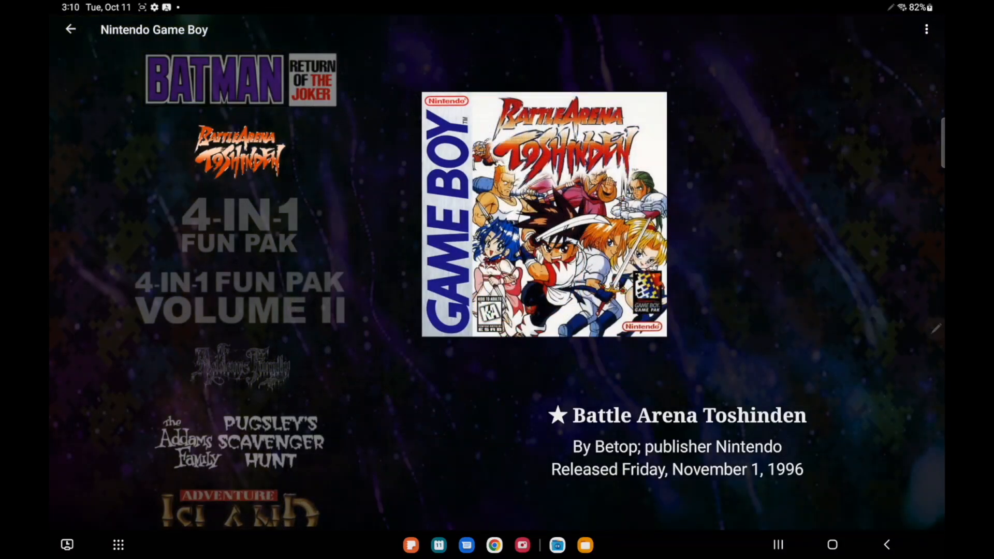
left_click(70, 29)
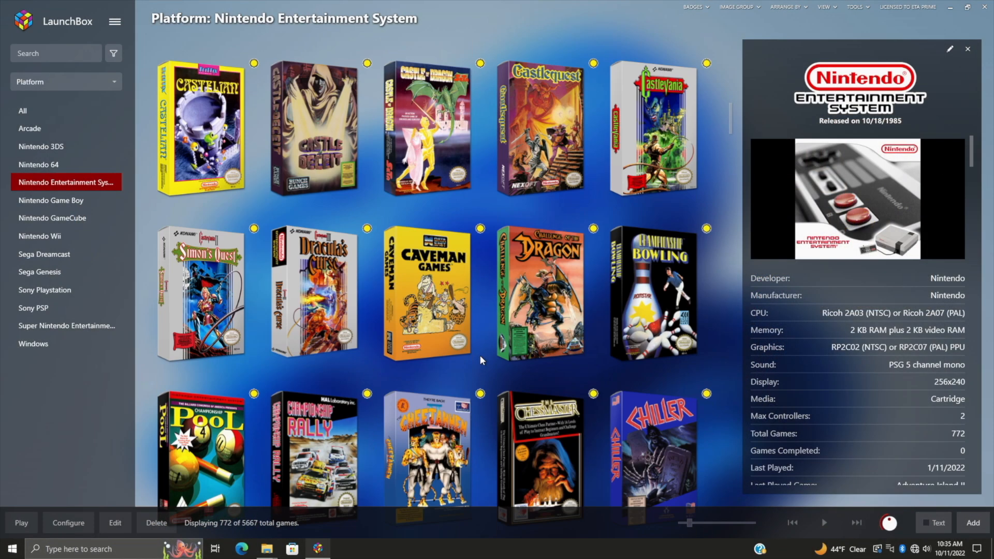
scroll("down", 3)
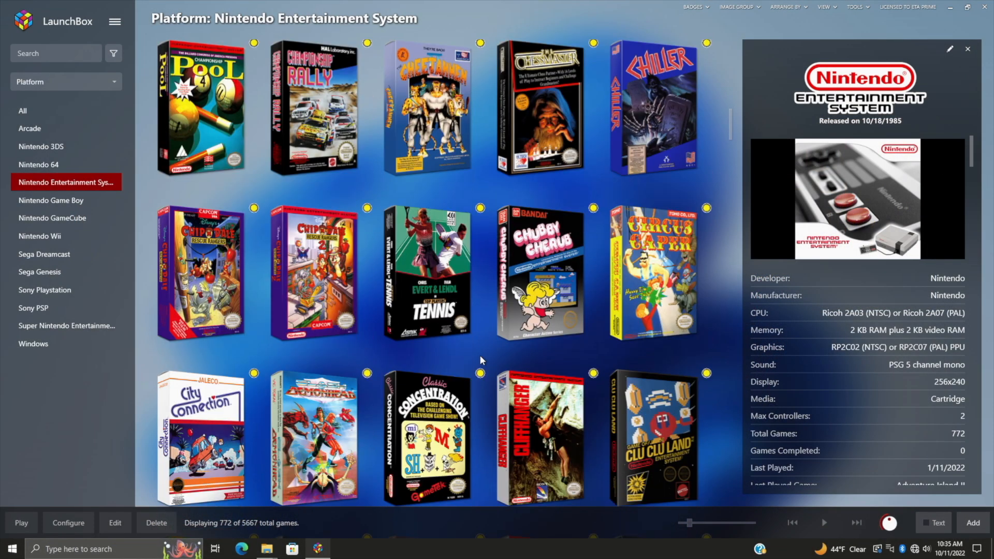
scroll("down", 3)
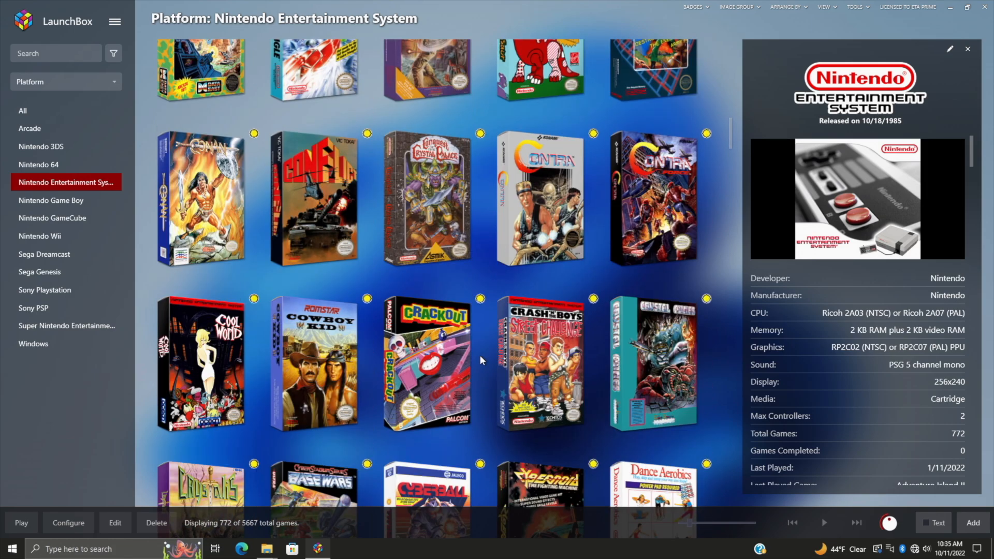
scroll("down", 3)
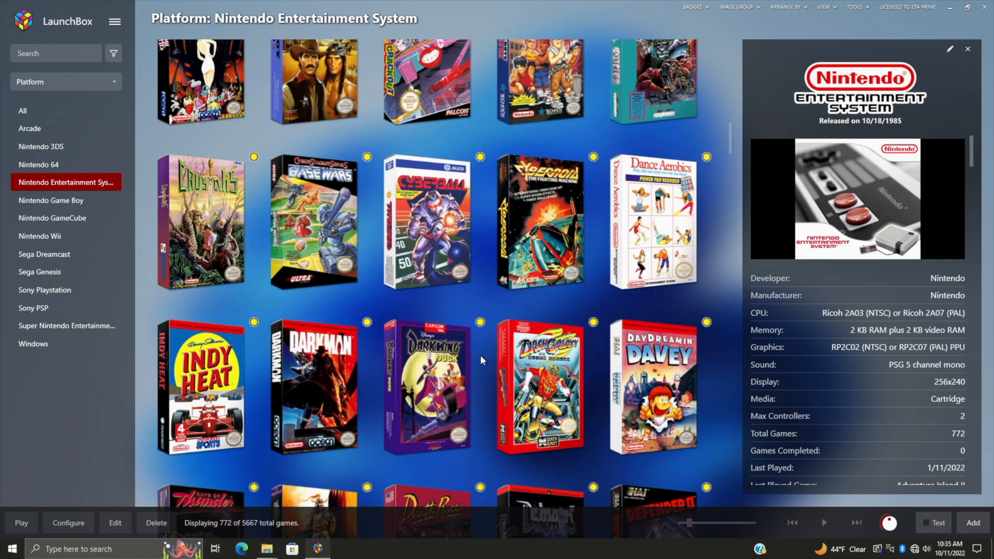